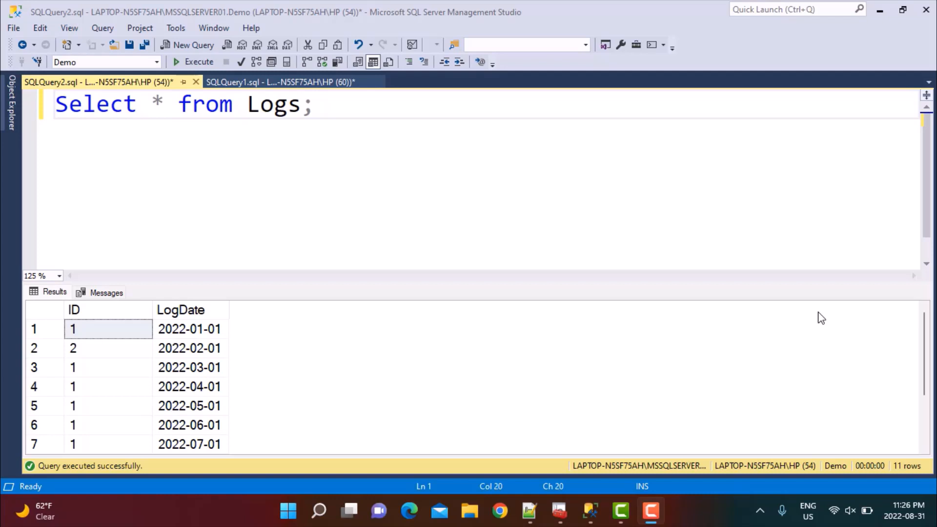
{"action": "mouse_move", "coordinate": [126, 155]}
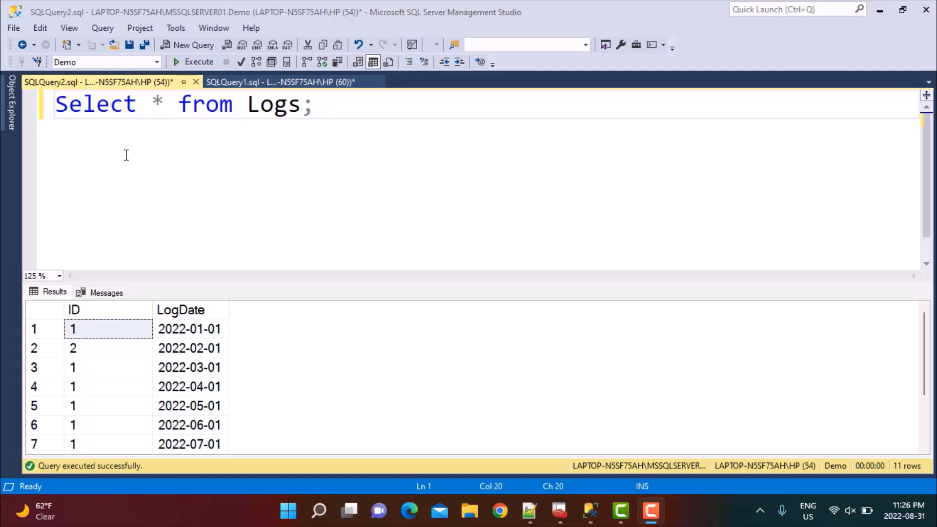
{"action": "mouse_move", "coordinate": [36, 114]}
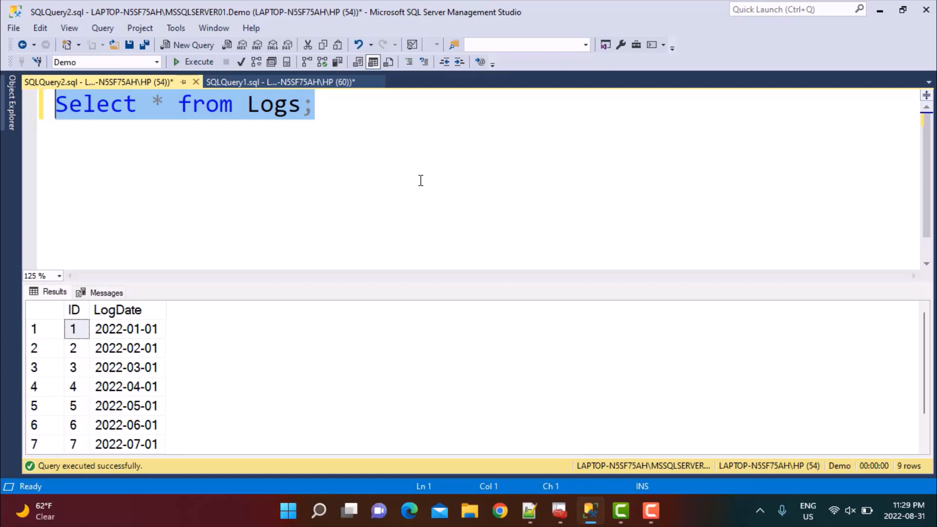
- Rerun 'Select * from Logs;' and check the last row, dated 2022-09-01
{"action": "left_click", "coordinate": [126, 328]}
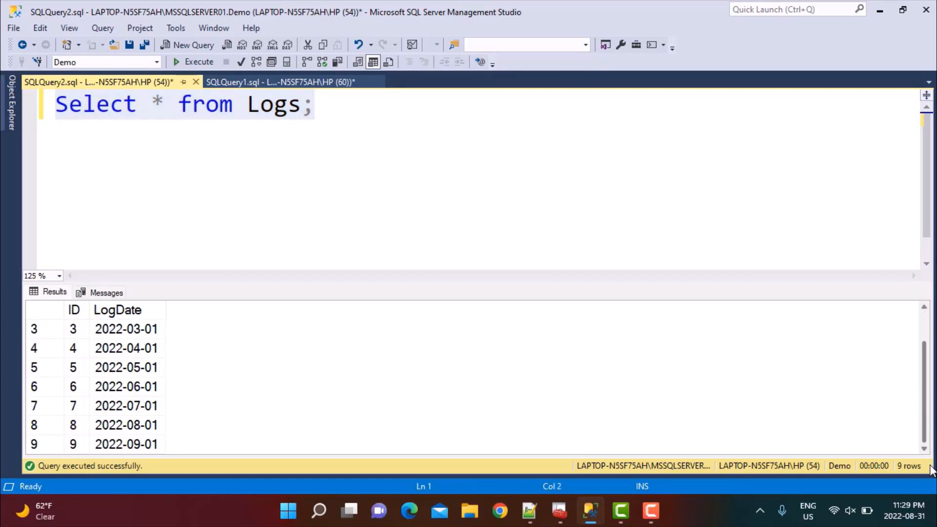
{"action": "left_click", "coordinate": [126, 445]}
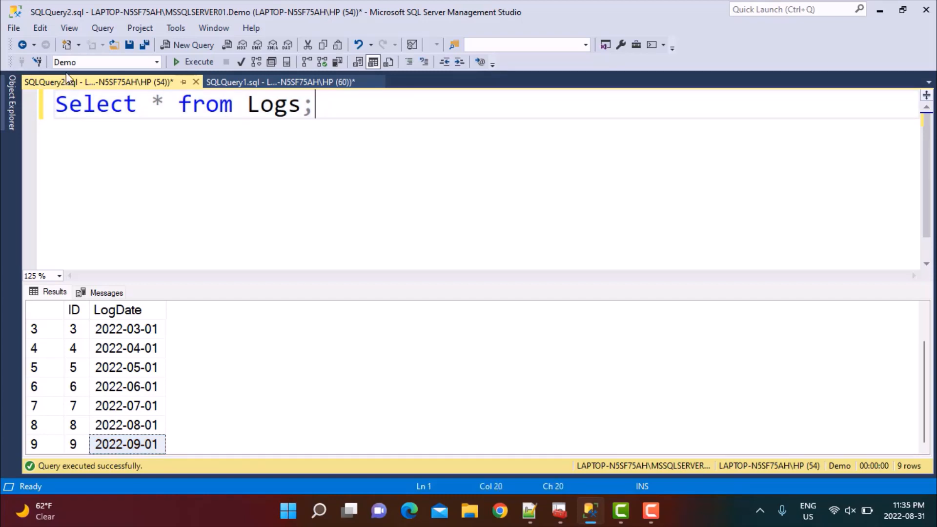
- Expand SQL Server Agent > Jobs to show syspolicy_purge_history and Test, and bring up Jobs' context menu
{"action": "left_click", "coordinate": [11, 102]}
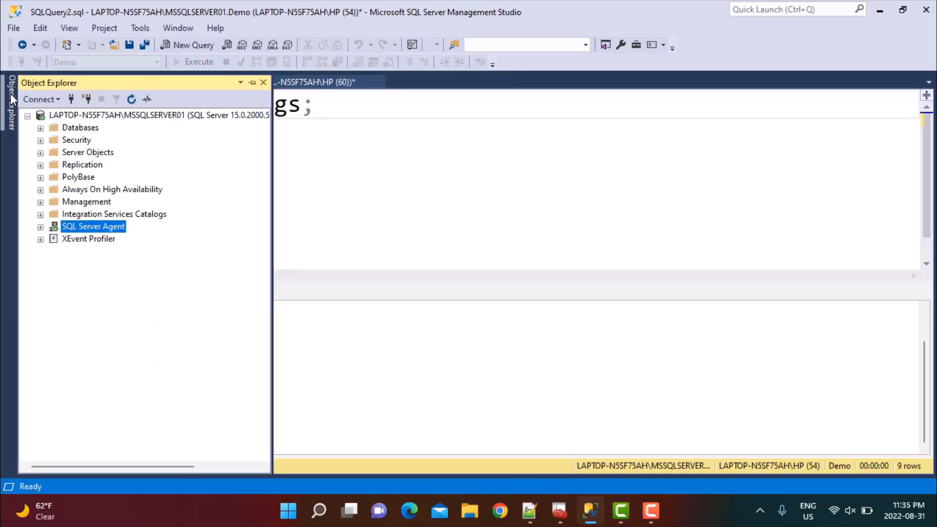
{"action": "mouse_move", "coordinate": [78, 180]}
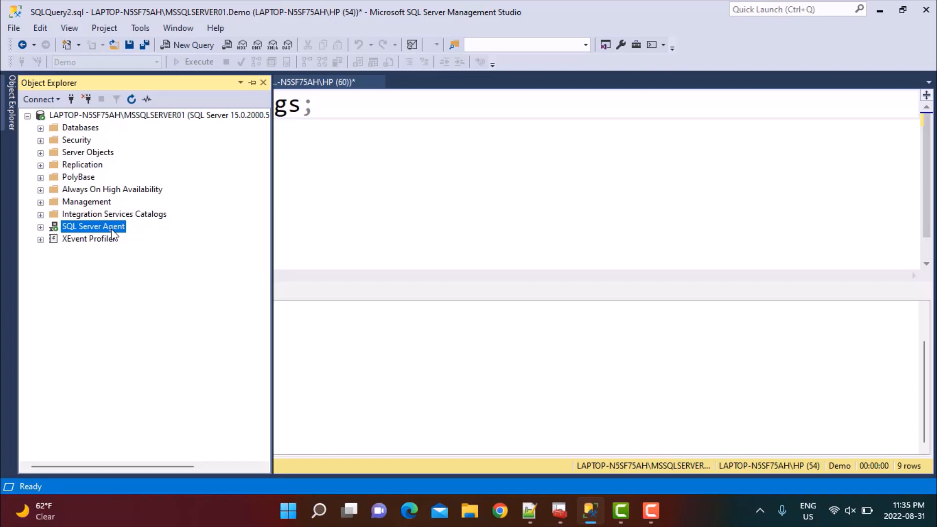
{"action": "mouse_move", "coordinate": [114, 234]}
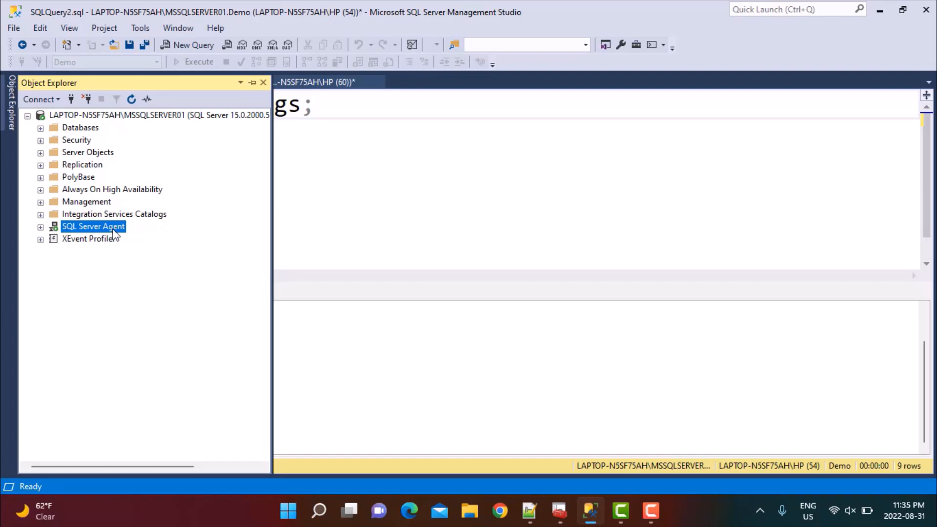
{"action": "mouse_move", "coordinate": [56, 238]}
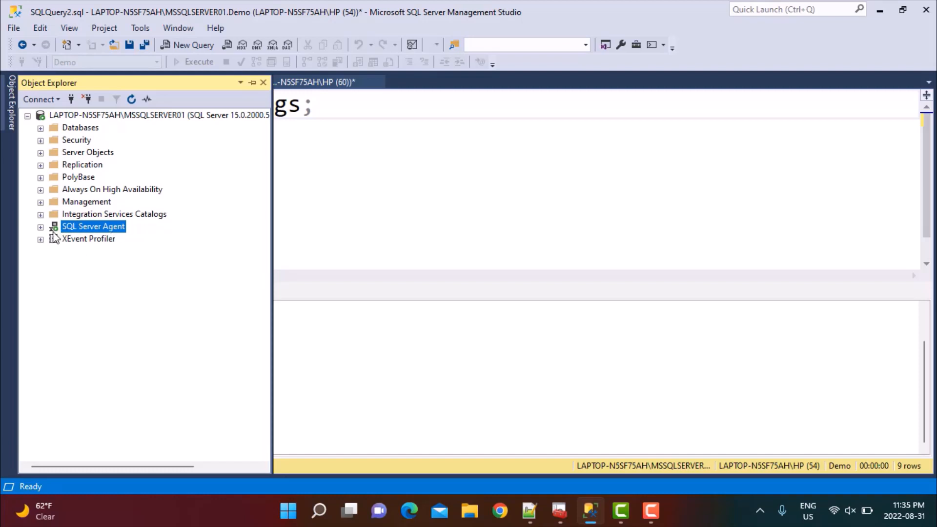
{"action": "left_click", "coordinate": [40, 226]}
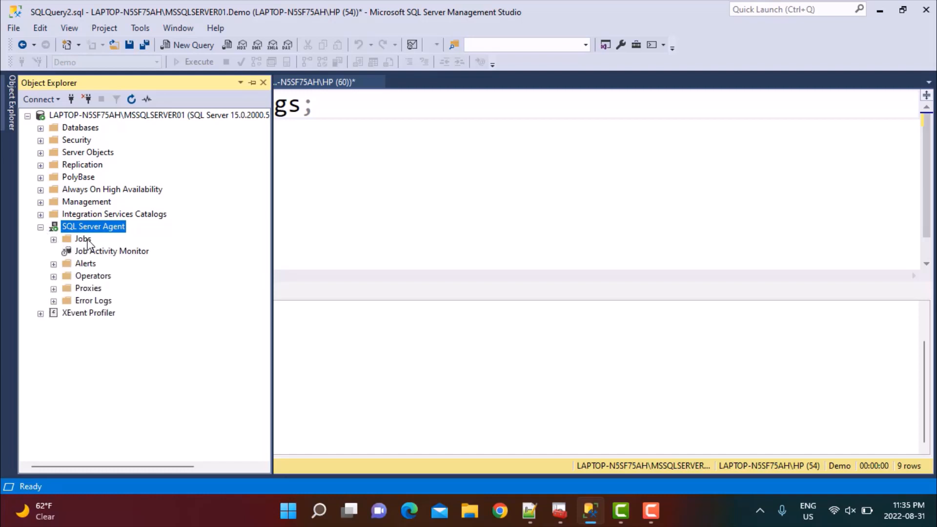
{"action": "left_click", "coordinate": [83, 239]}
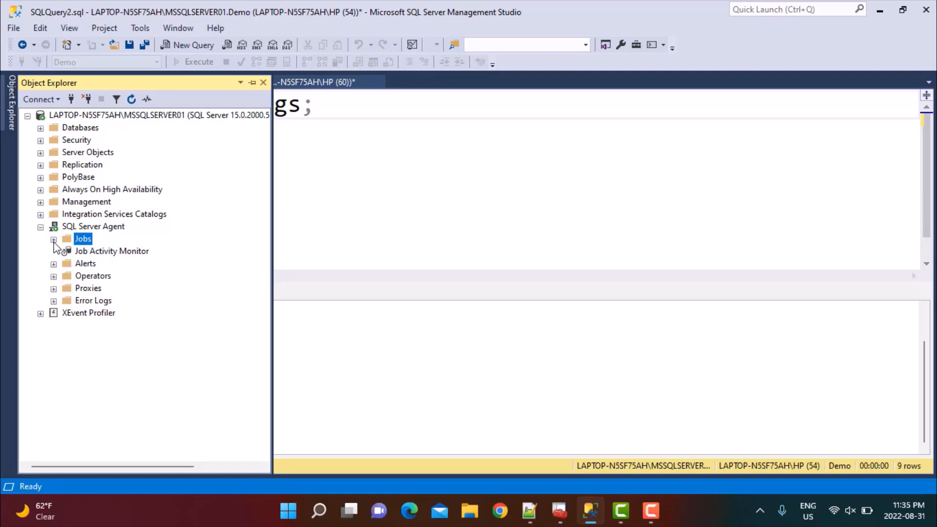
{"action": "left_click", "coordinate": [54, 240]}
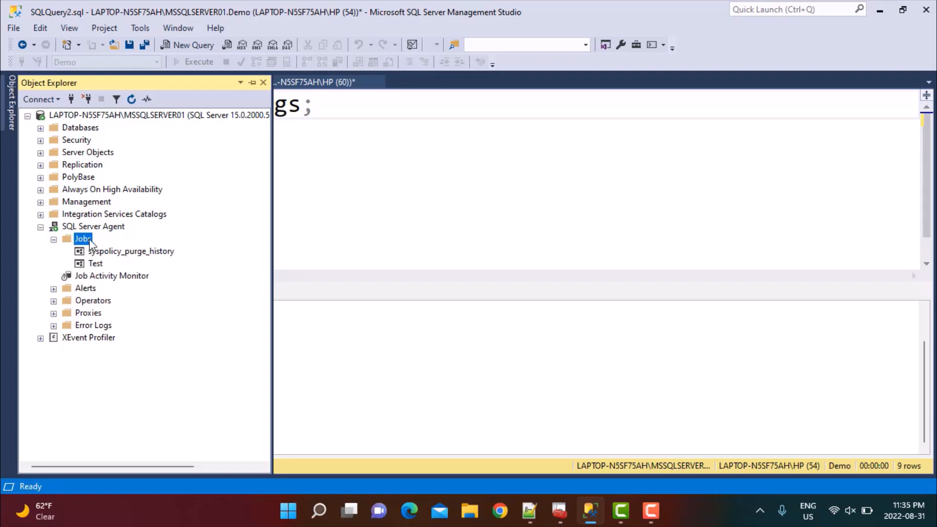
{"action": "right_click", "coordinate": [83, 238]}
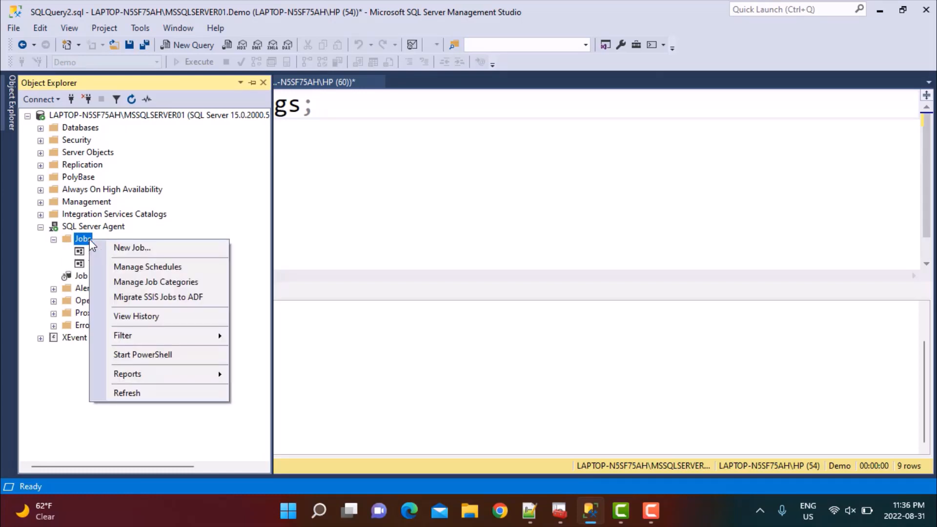
{"action": "mouse_move", "coordinate": [159, 247]}
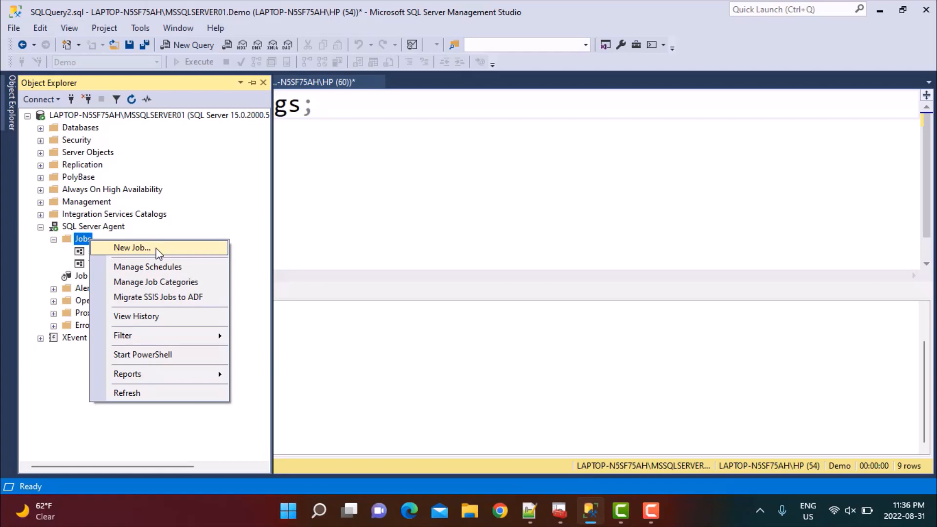
- Create a new job named 'Demo' with description 'Demo Job' and view its Steps page
{"action": "left_click", "coordinate": [132, 248]}
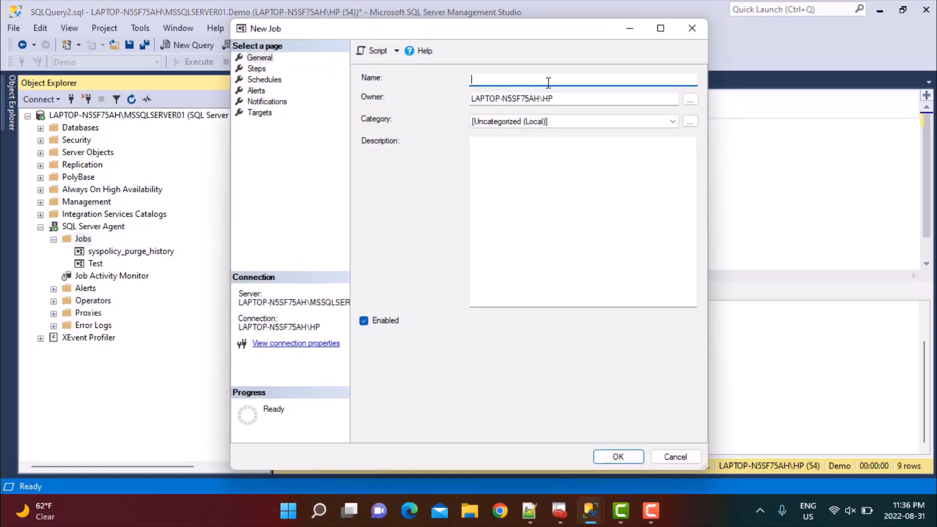
{"action": "type", "text": "Demo"}
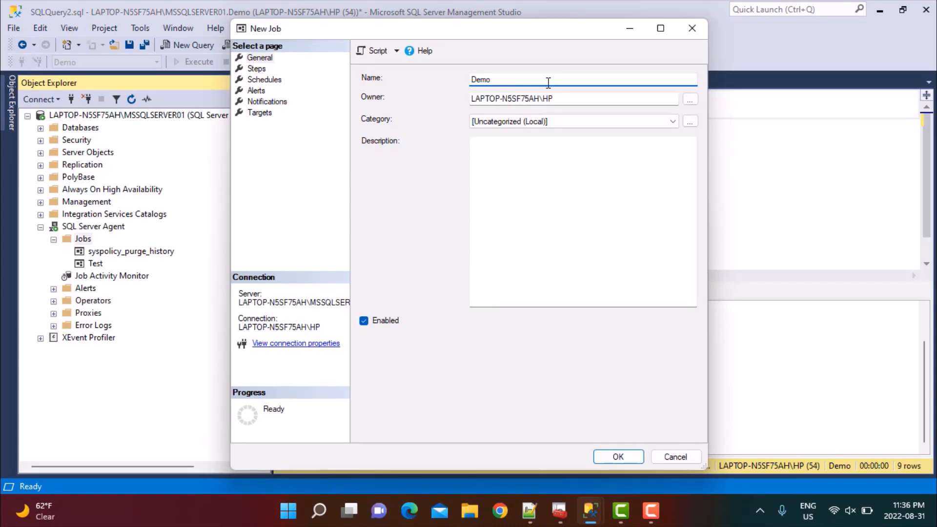
{"action": "type", "text": "Demo Job"}
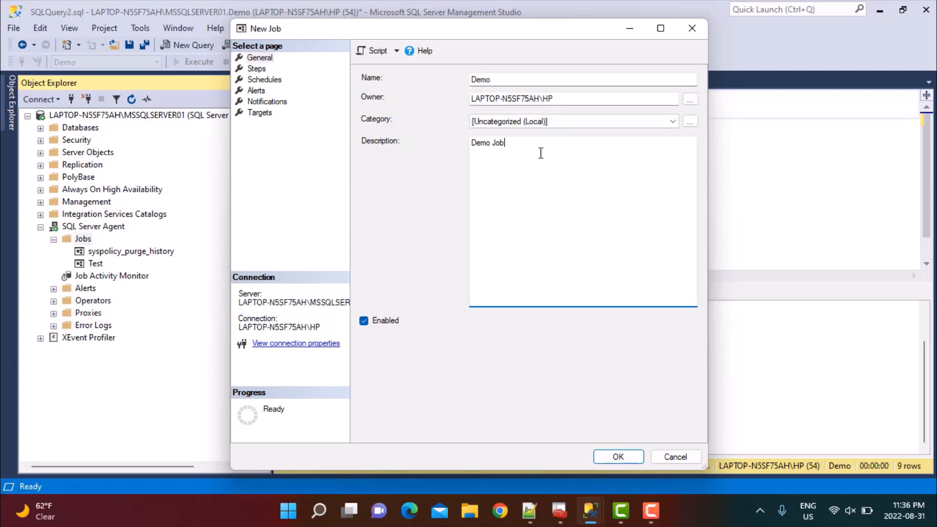
{"action": "mouse_move", "coordinate": [295, 54]}
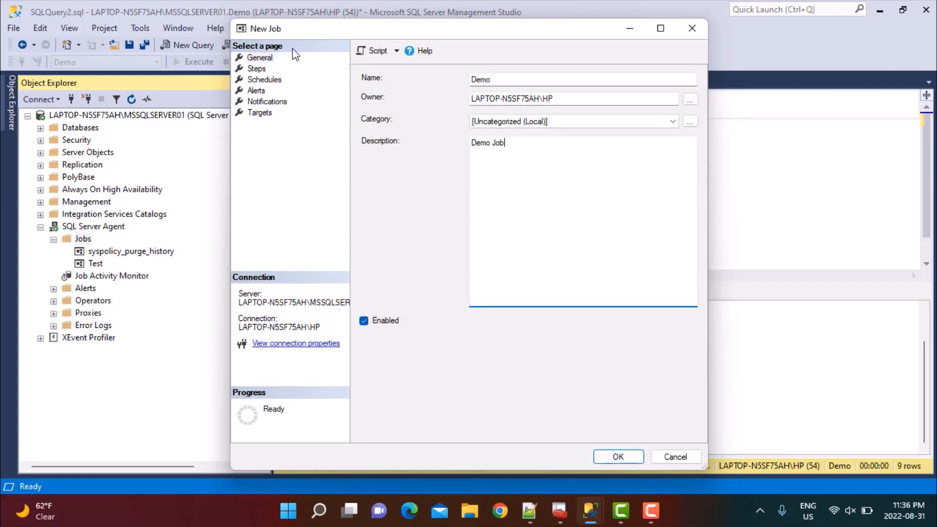
{"action": "left_click", "coordinate": [259, 57]}
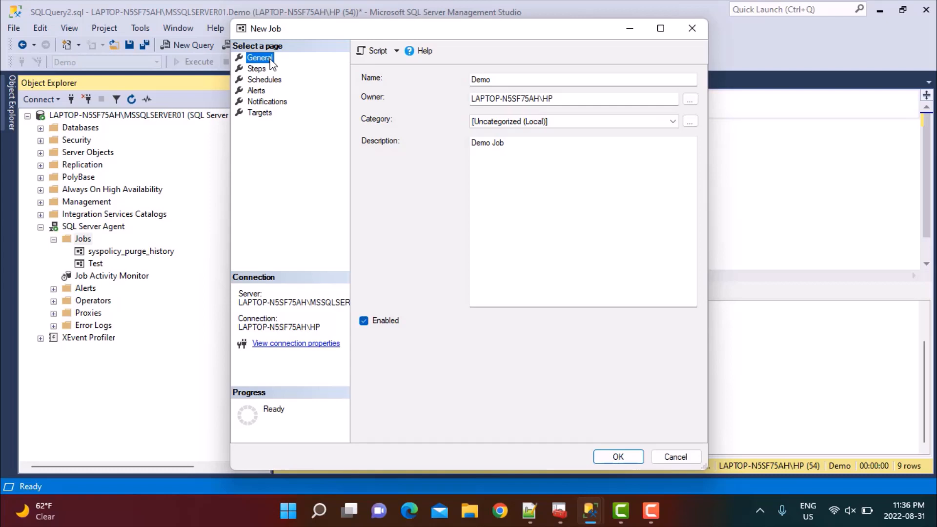
{"action": "left_click", "coordinate": [256, 68]}
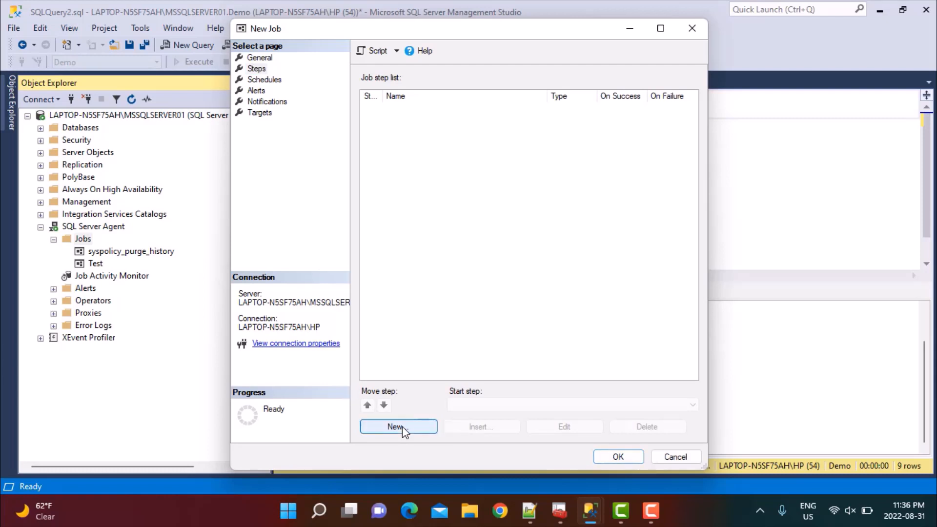
- Add a Transact-SQL job step named Step1 that runs against the Demo database
{"action": "left_click", "coordinate": [398, 426]}
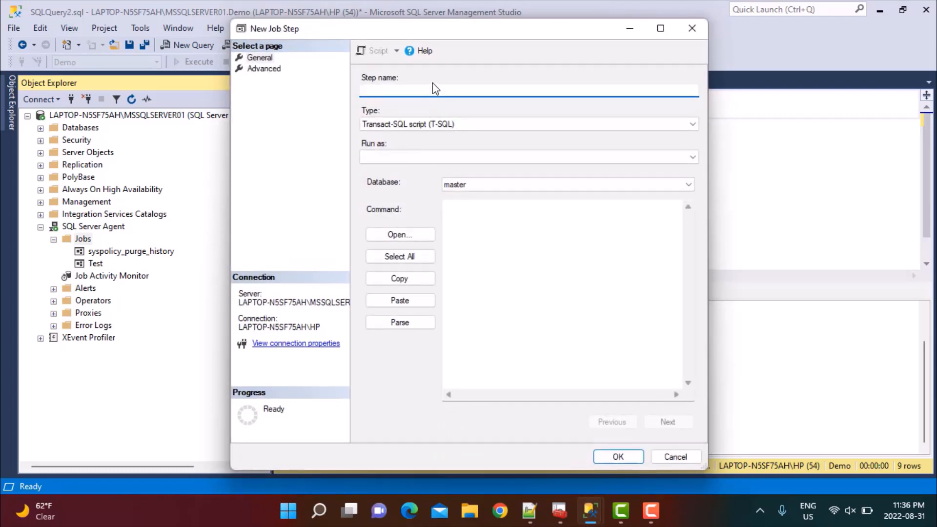
{"action": "type", "text": "Step"}
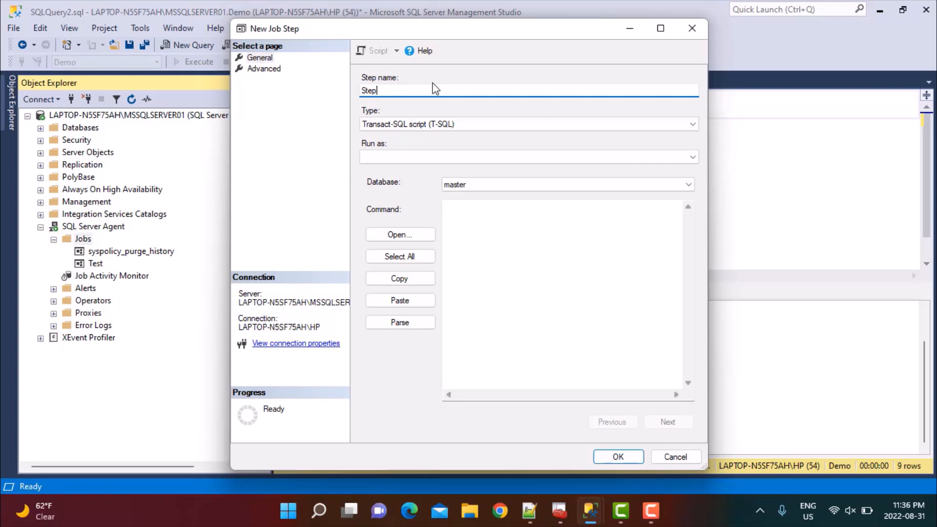
{"action": "type", "text": "1"}
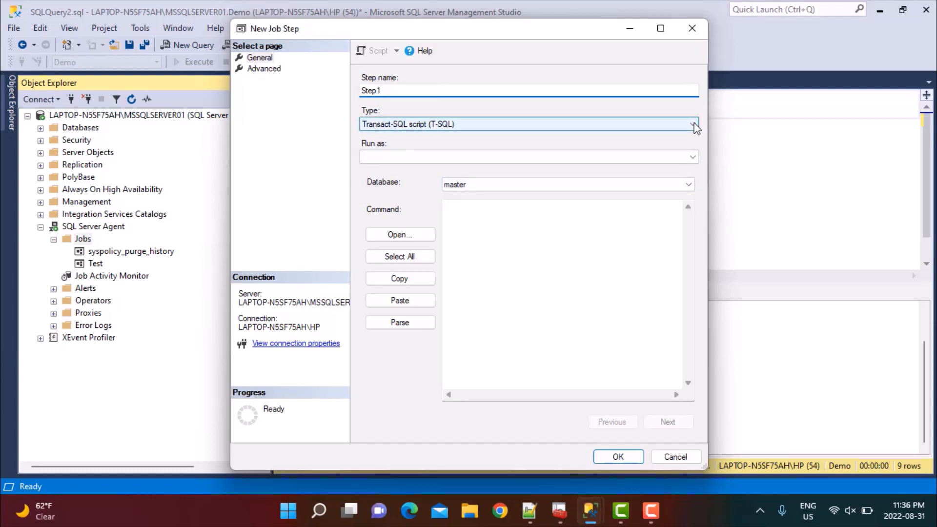
{"action": "left_click", "coordinate": [693, 125]}
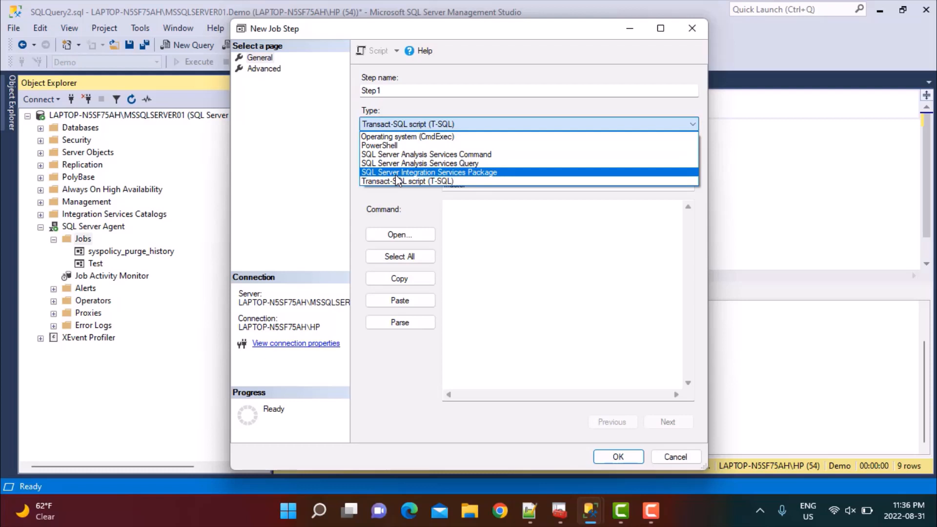
{"action": "mouse_move", "coordinate": [408, 181]}
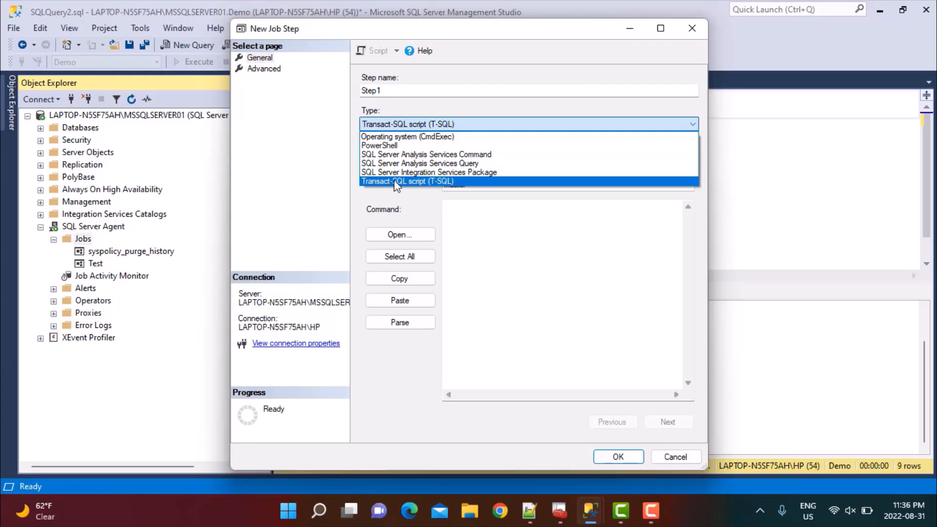
{"action": "left_click", "coordinate": [409, 181]}
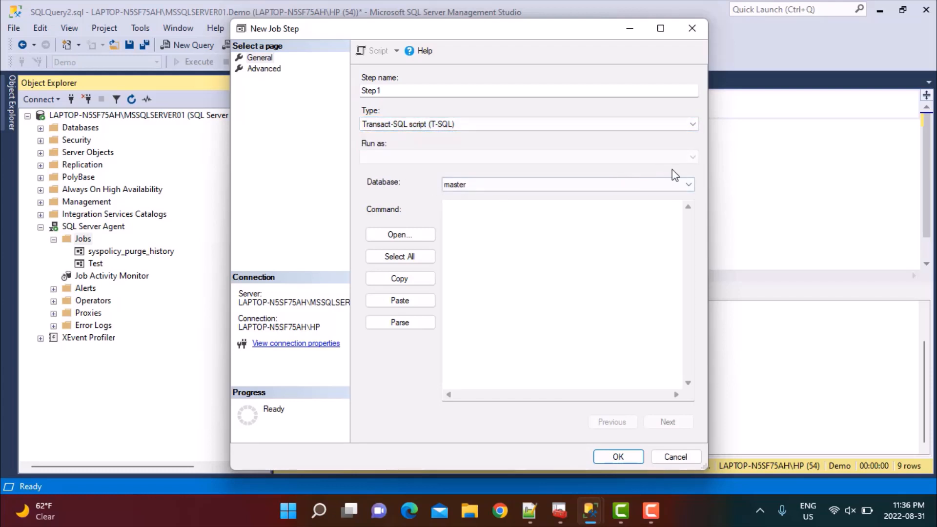
{"action": "left_click", "coordinate": [686, 184]}
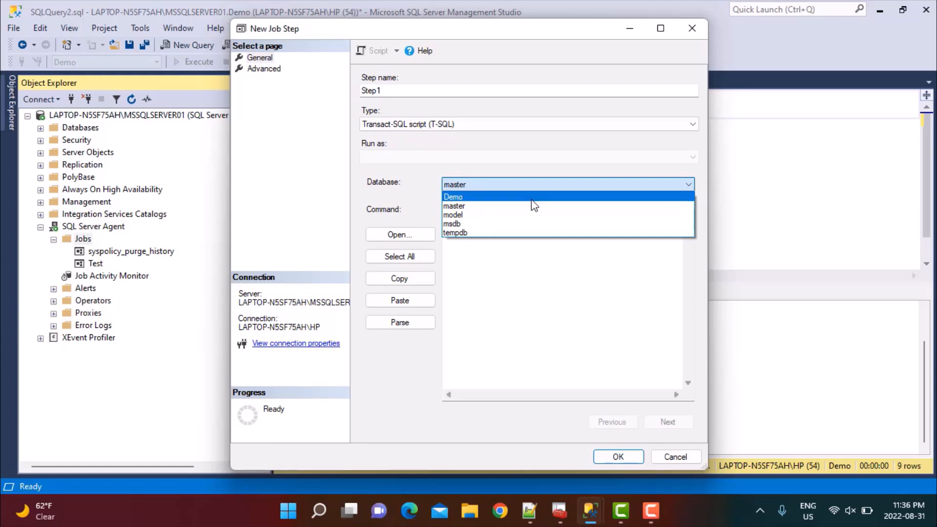
{"action": "left_click", "coordinate": [453, 197]}
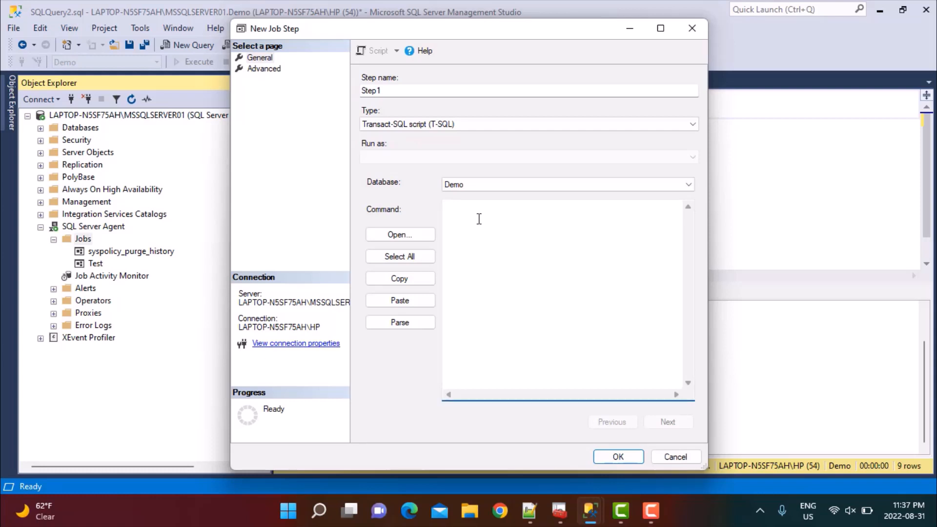
- Enter the command 'DELETE from Logs WHERE LogDate > DATEADD(month, -6, GetDATE());' and select it all
{"action": "type", "text": "De"}
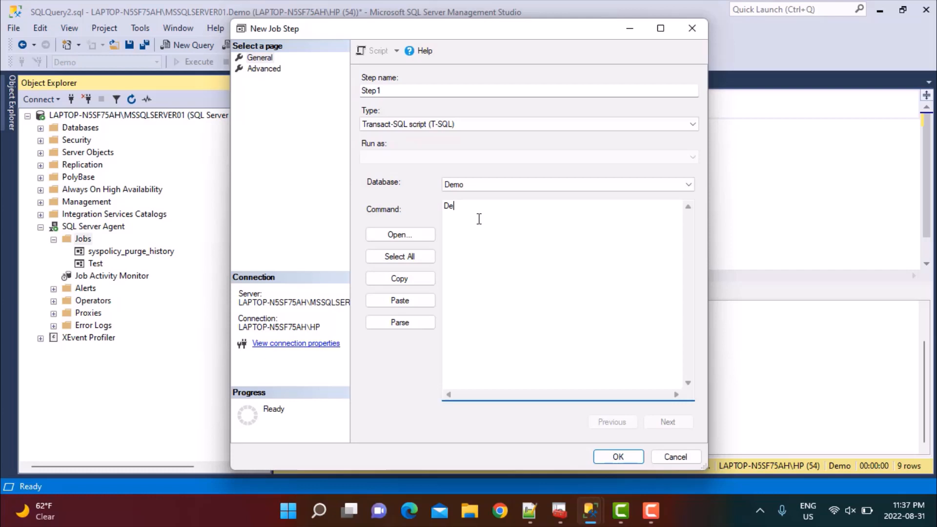
{"action": "type", "text": "lete fro"}
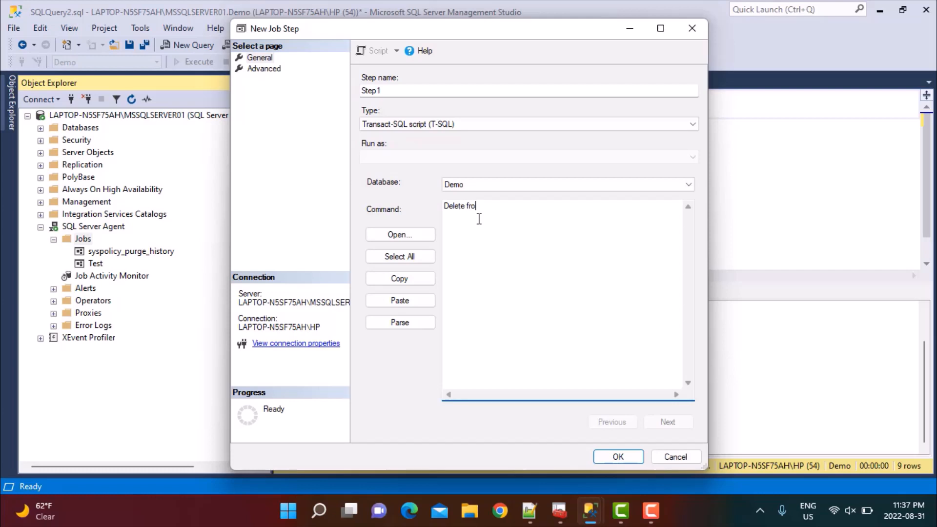
{"action": "type", "text": "m Log"}
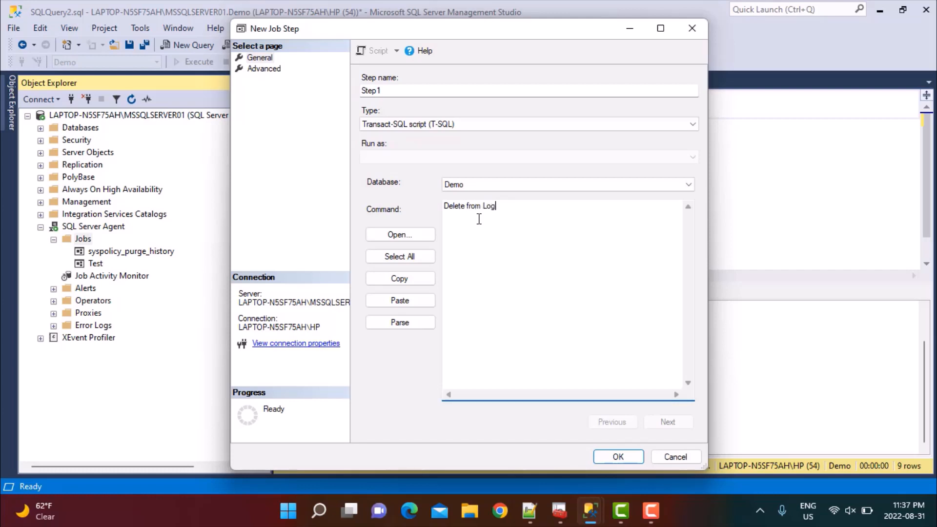
{"action": "type", "text": "s"}
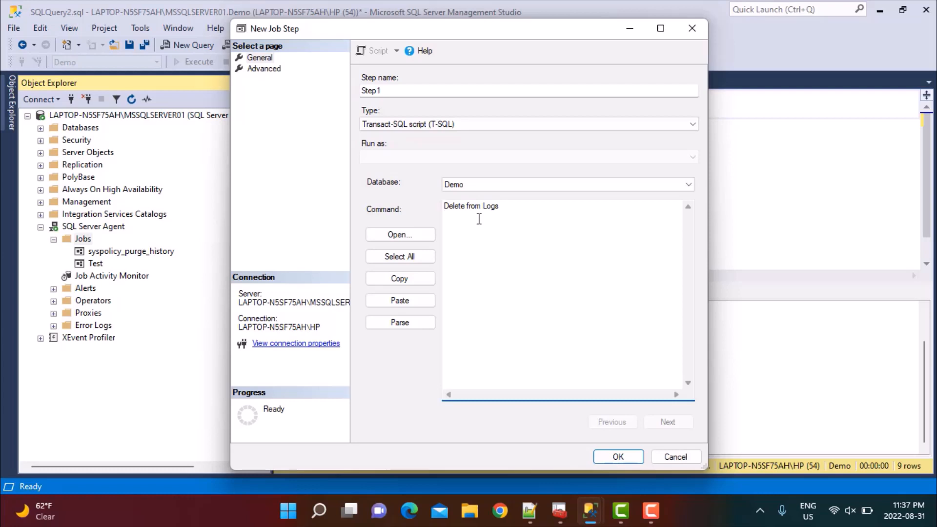
{"action": "type", "text": "WH"}
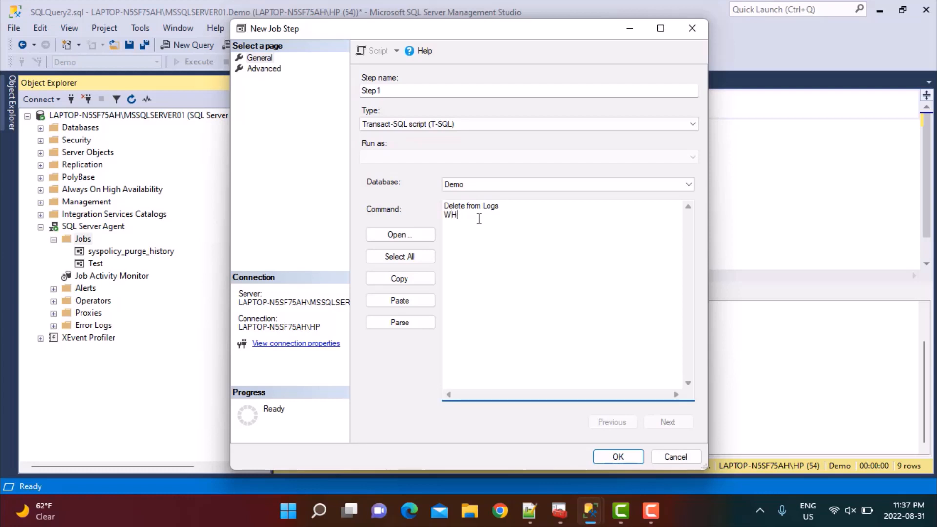
{"action": "type", "text": "ERE"}
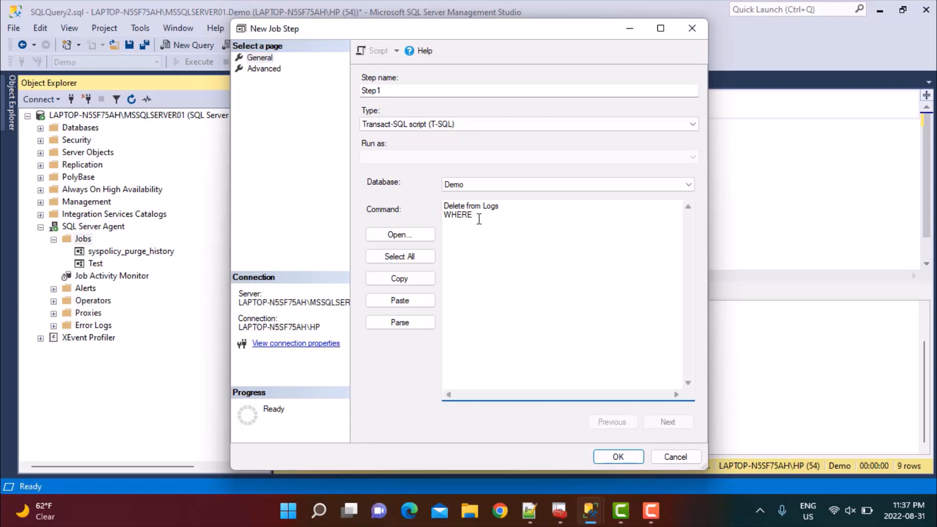
{"action": "type", "text": "LogDate"}
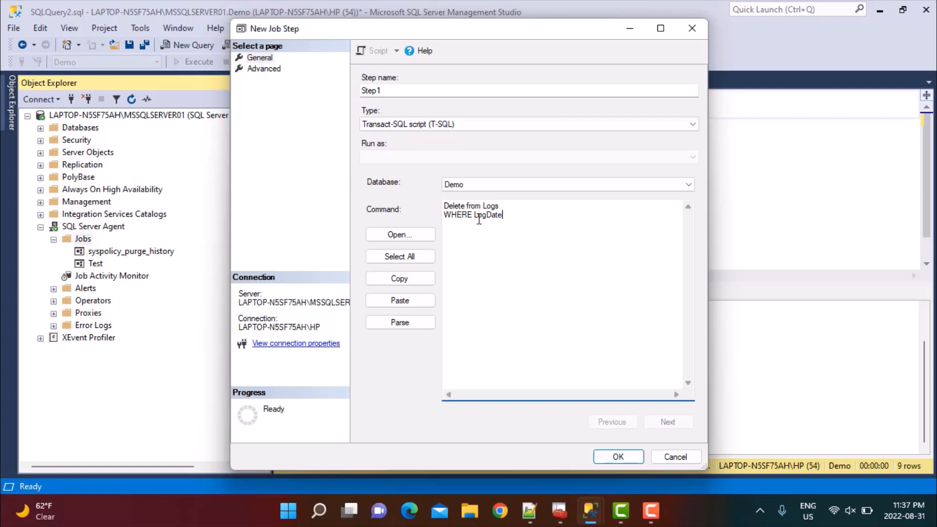
{"action": "type", "text": "<"}
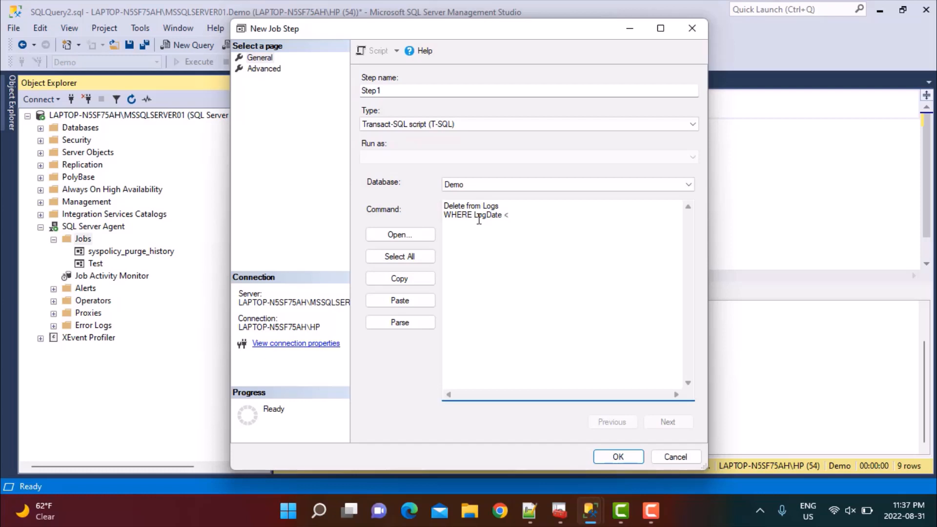
{"action": "key", "text": "Backspace"}
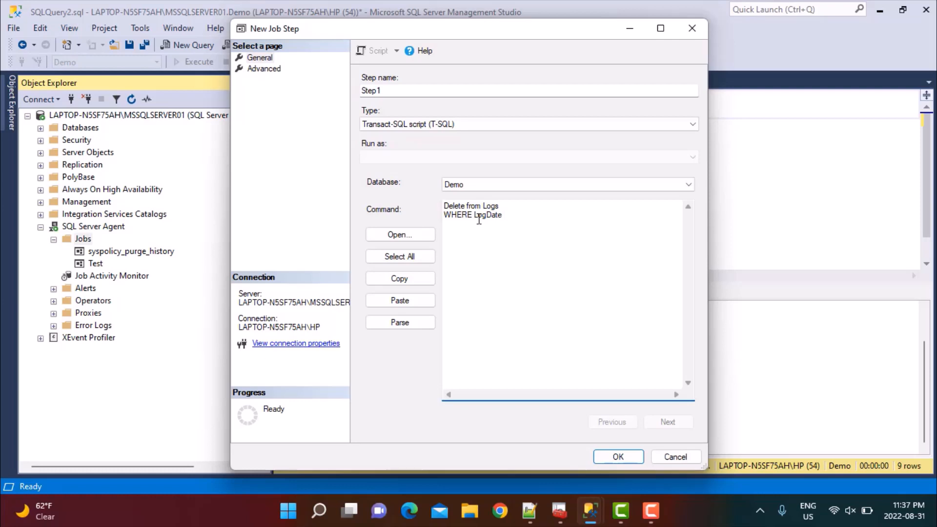
{"action": "type", "text": ">"}
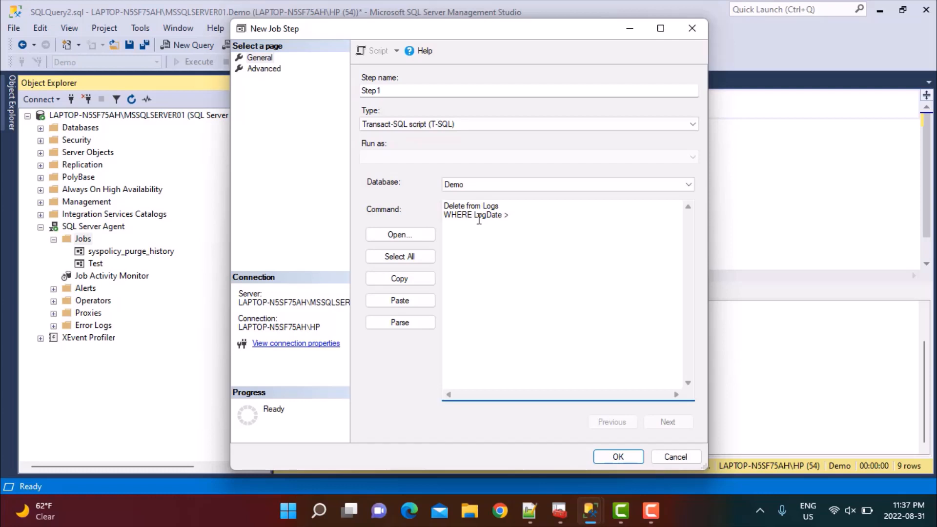
{"action": "type", "text": "DATEADD"}
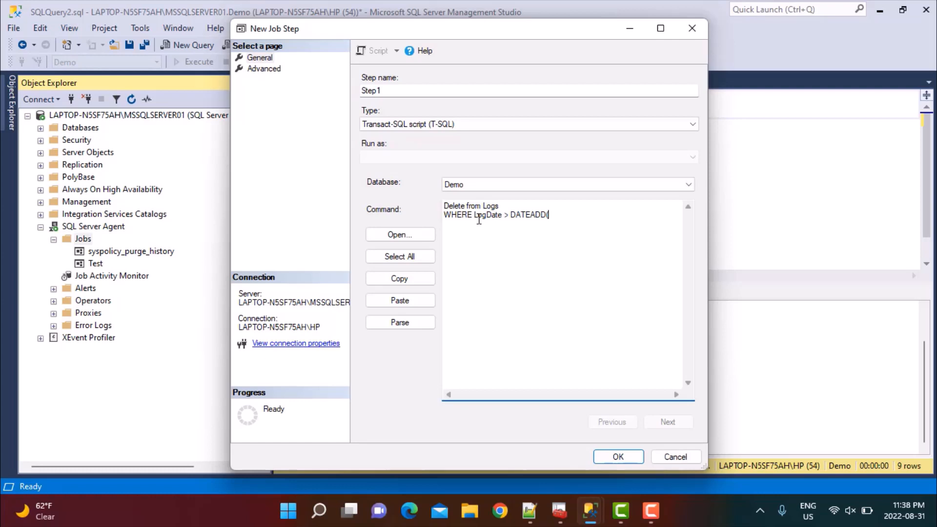
{"action": "type", "text": "(m"}
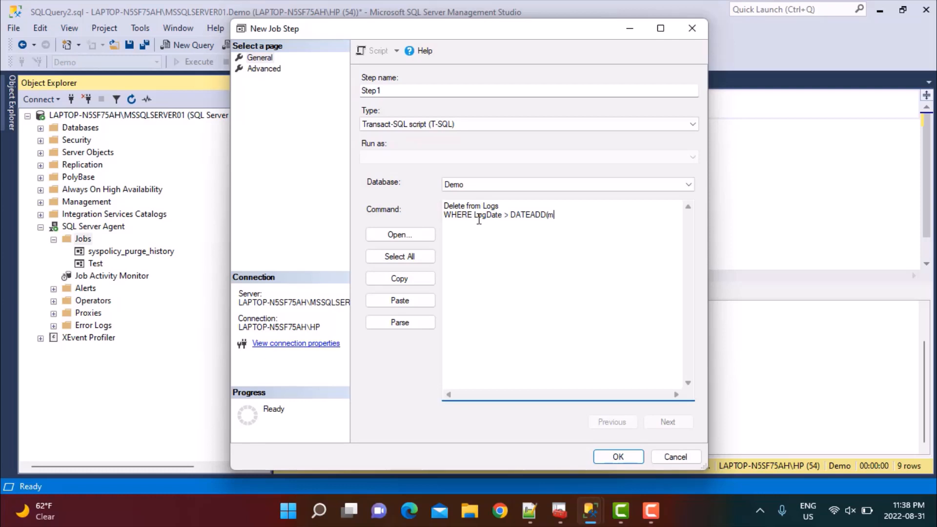
{"action": "type", "text": "onth,"}
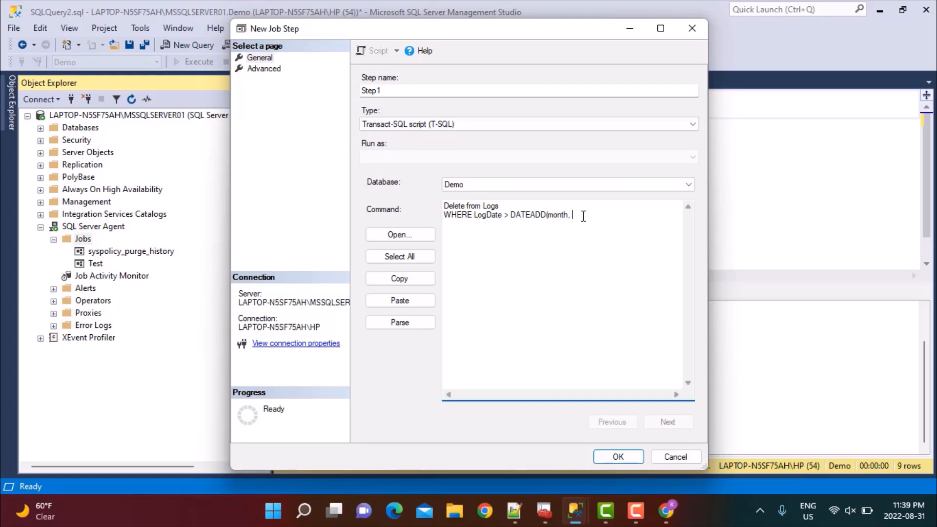
{"action": "type", "text": "-6,"}
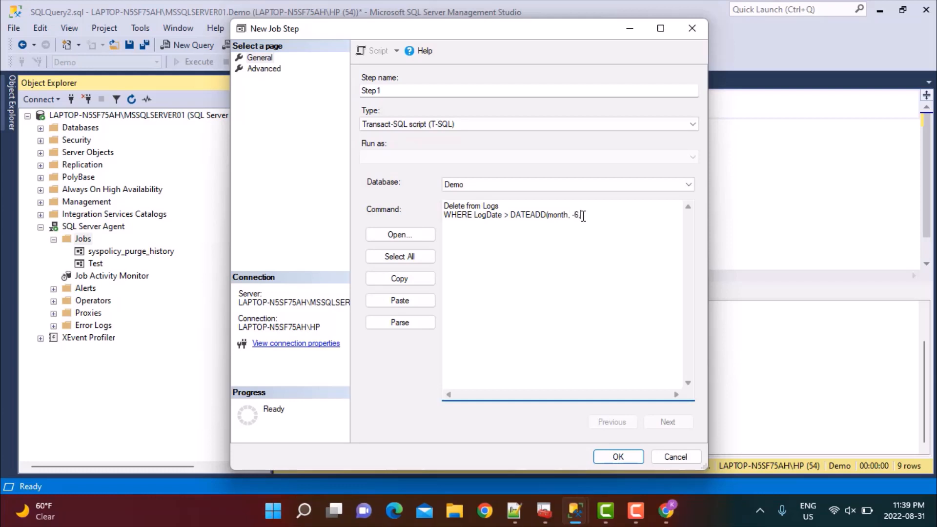
{"action": "type", "text": "GetDAT"}
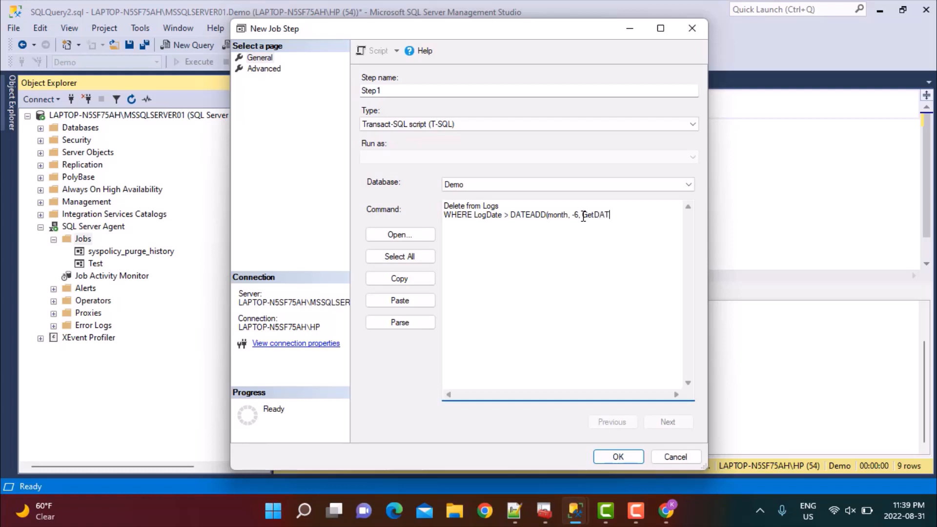
{"action": "type", "text": "E()"}
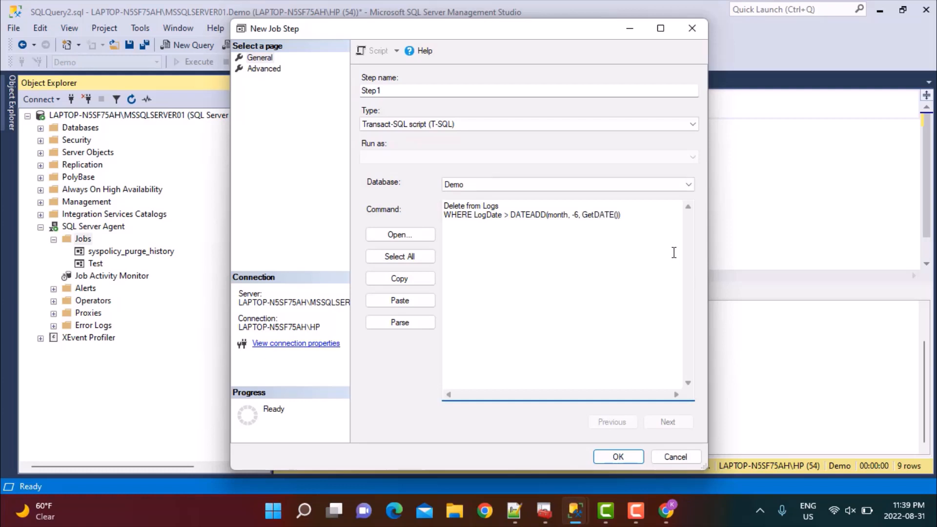
{"action": "type", "text": ";"}
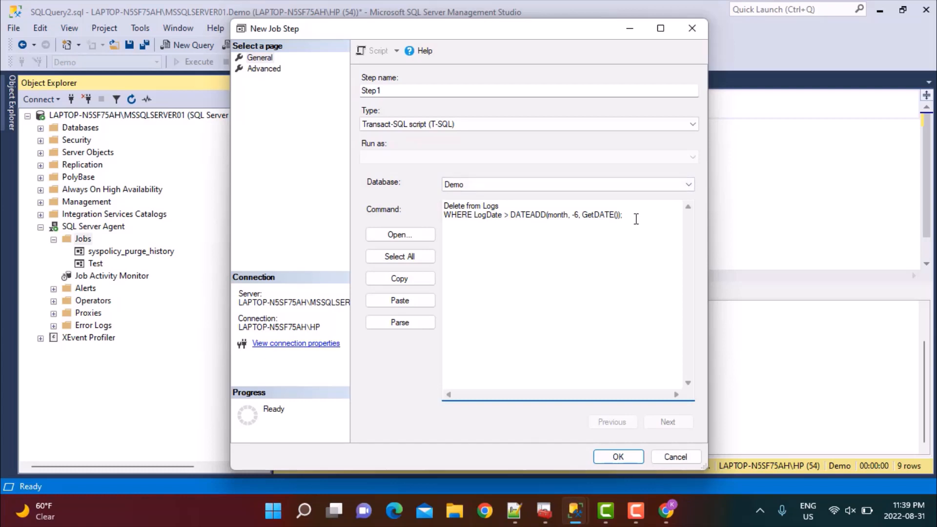
{"action": "left_click", "coordinate": [400, 256]}
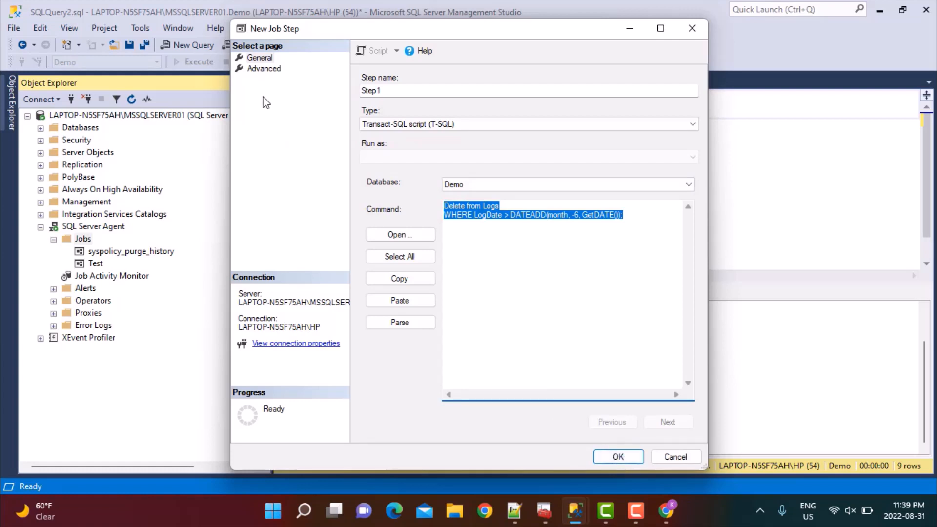
{"action": "left_click", "coordinate": [263, 68]}
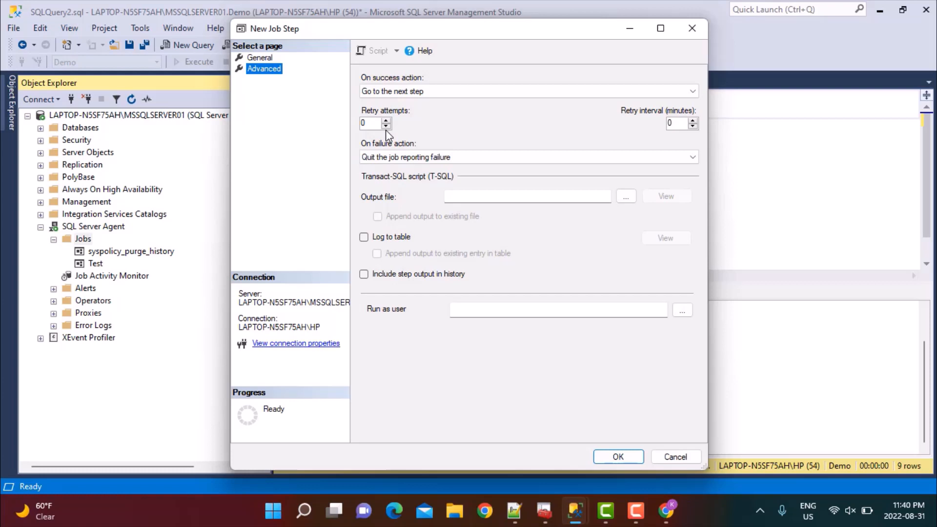
{"action": "left_click", "coordinate": [528, 157]}
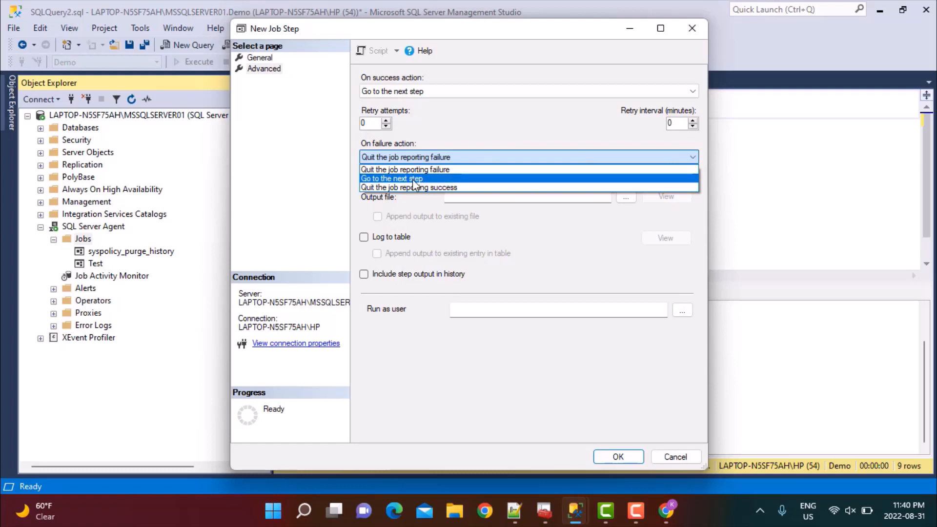
{"action": "mouse_move", "coordinate": [440, 169]}
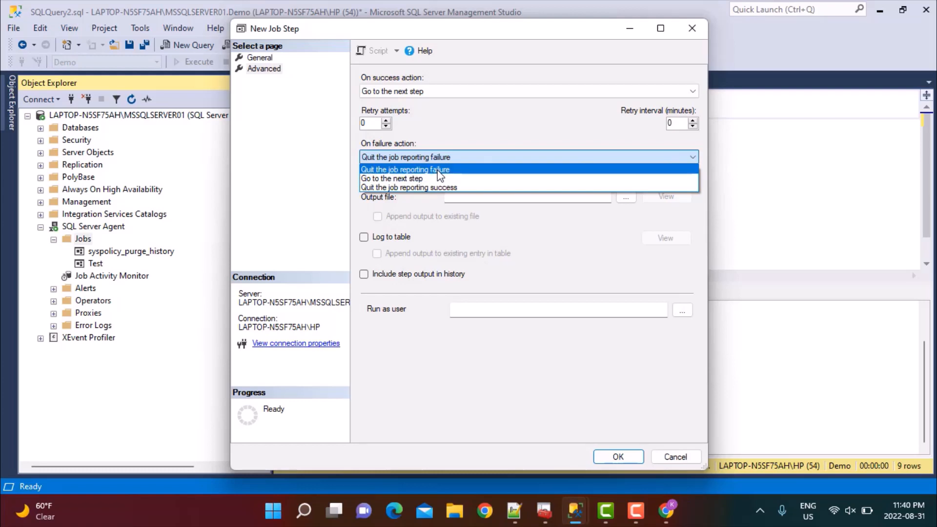
{"action": "left_click", "coordinate": [406, 170]}
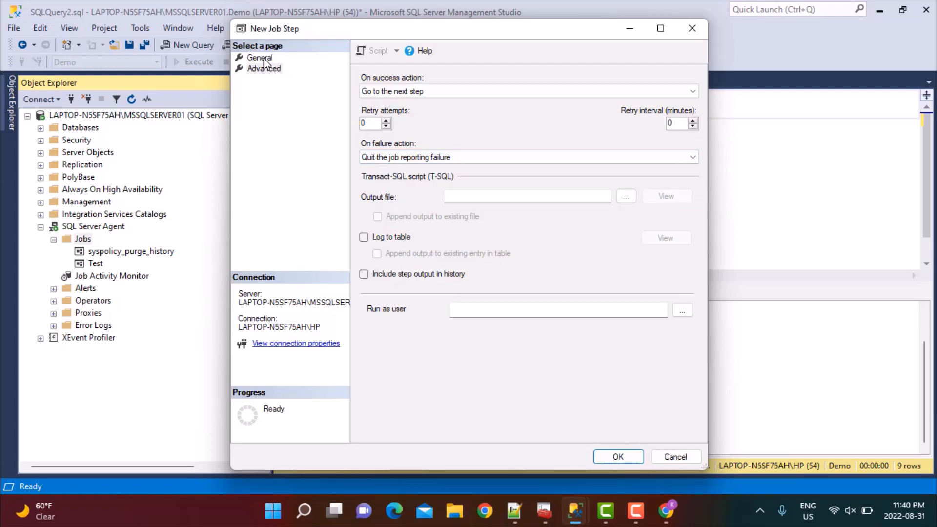
{"action": "left_click", "coordinate": [259, 58]}
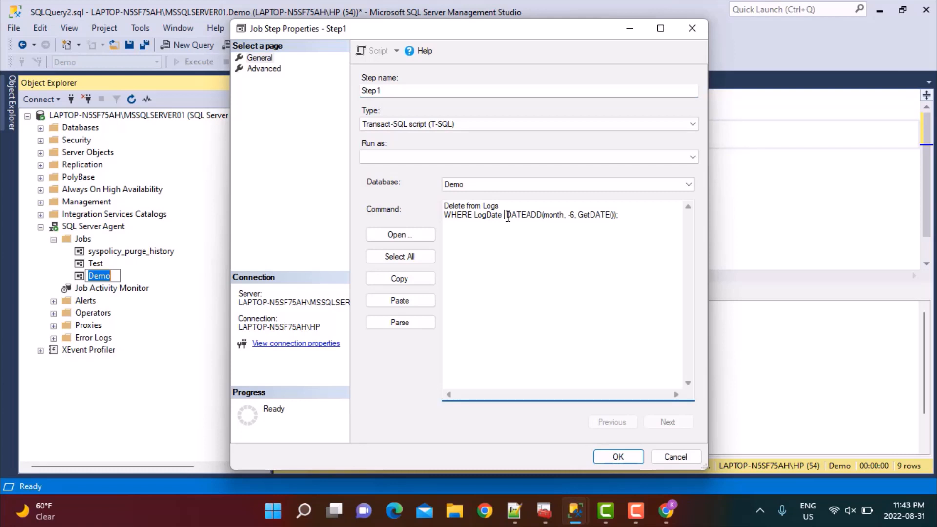
- Change the step's condition to LogDate < DATEADD(month, -6, GetDATE()) and confirm Step1
{"action": "type", "text": "<"}
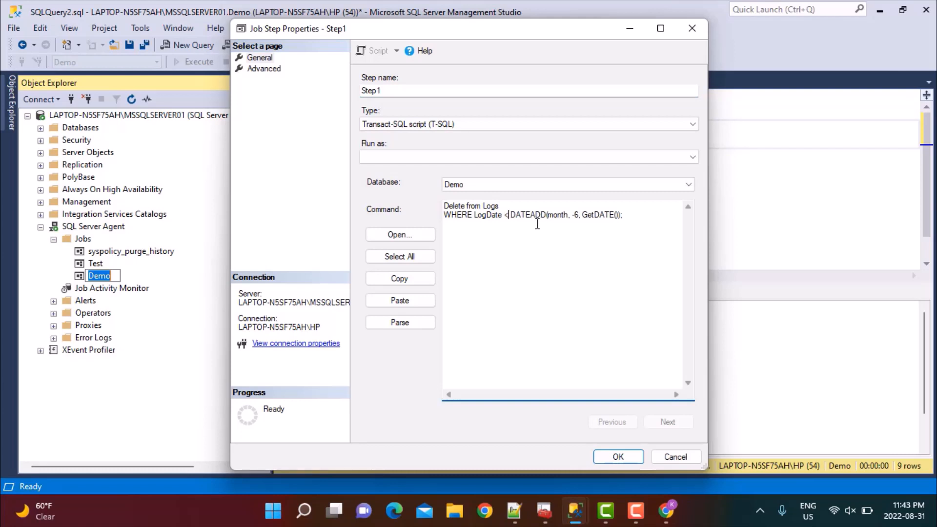
{"action": "mouse_move", "coordinate": [548, 239]}
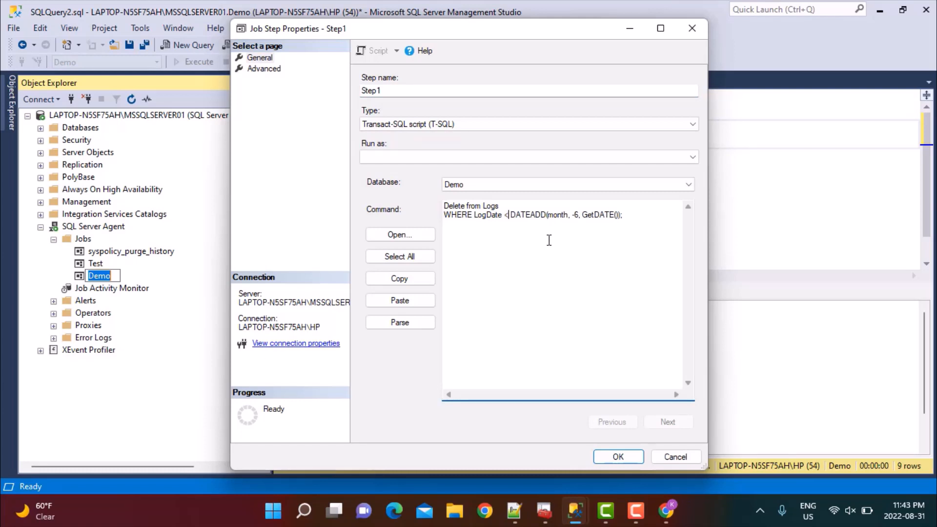
{"action": "mouse_move", "coordinate": [543, 237]}
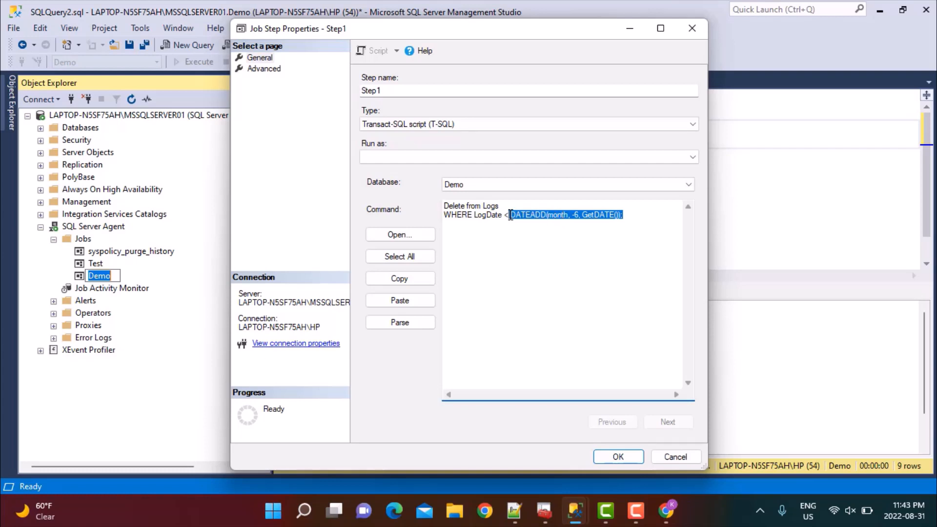
{"action": "left_click", "coordinate": [617, 457]}
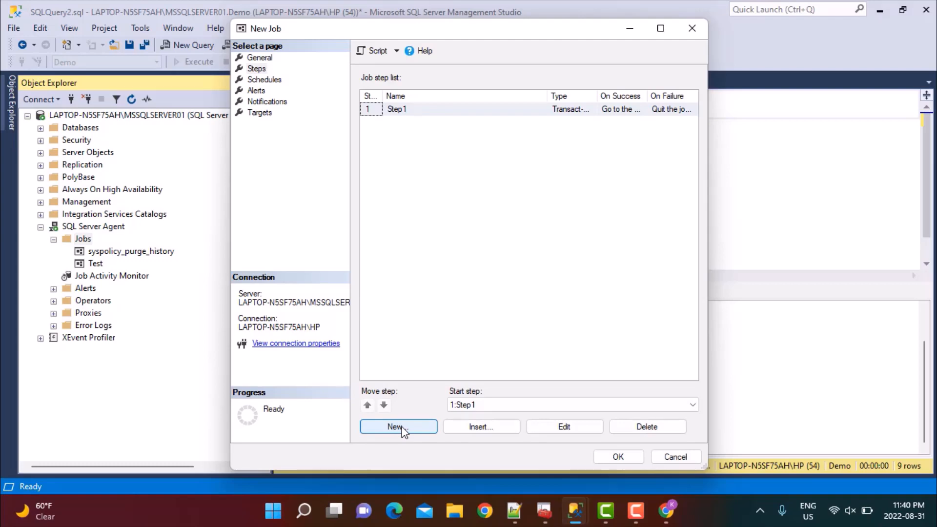
- Cancel an empty extra step, then start a new schedule from the job's Schedules page
{"action": "left_click", "coordinate": [398, 426]}
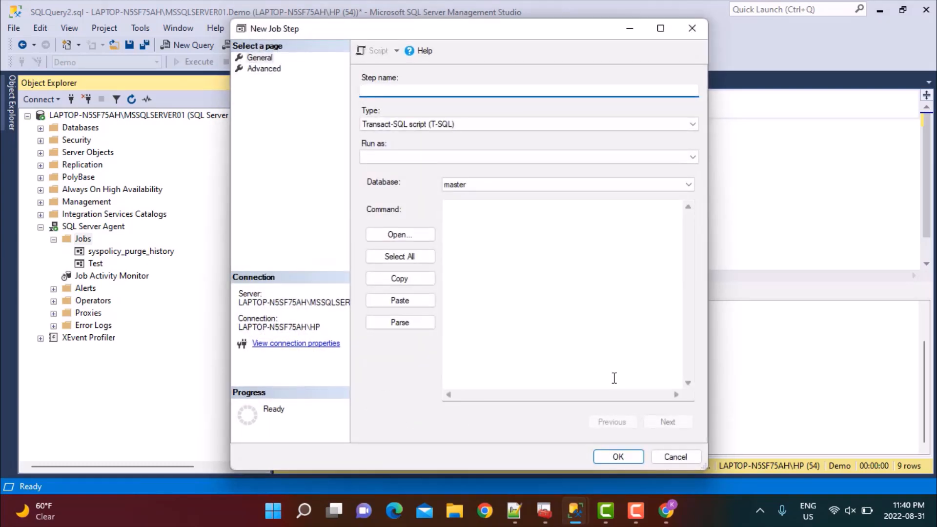
{"action": "left_click", "coordinate": [618, 457]}
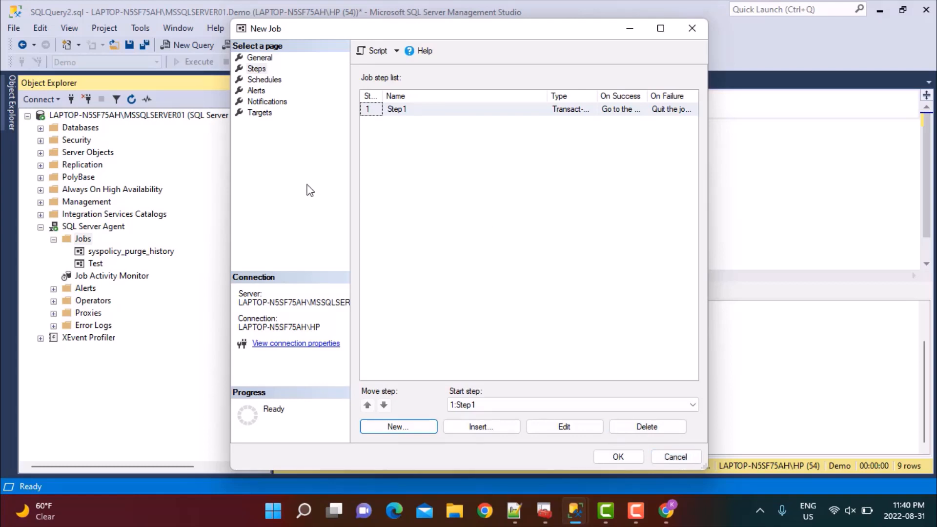
{"action": "mouse_move", "coordinate": [274, 88]}
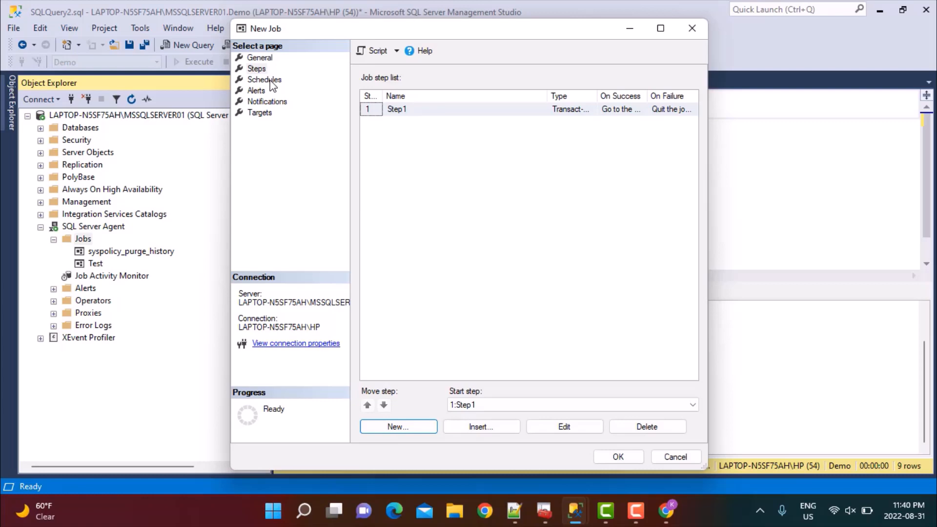
{"action": "left_click", "coordinate": [264, 79]}
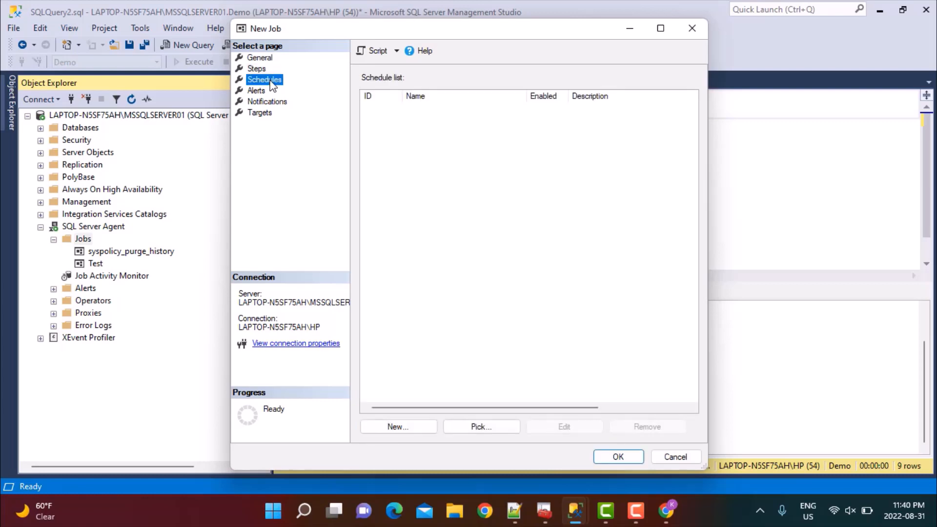
{"action": "mouse_move", "coordinate": [398, 426]}
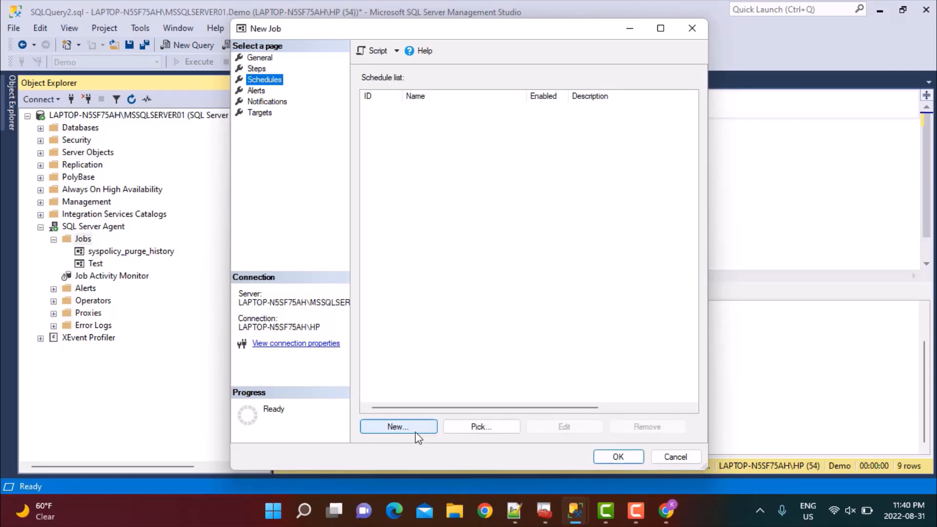
{"action": "left_click", "coordinate": [399, 426]}
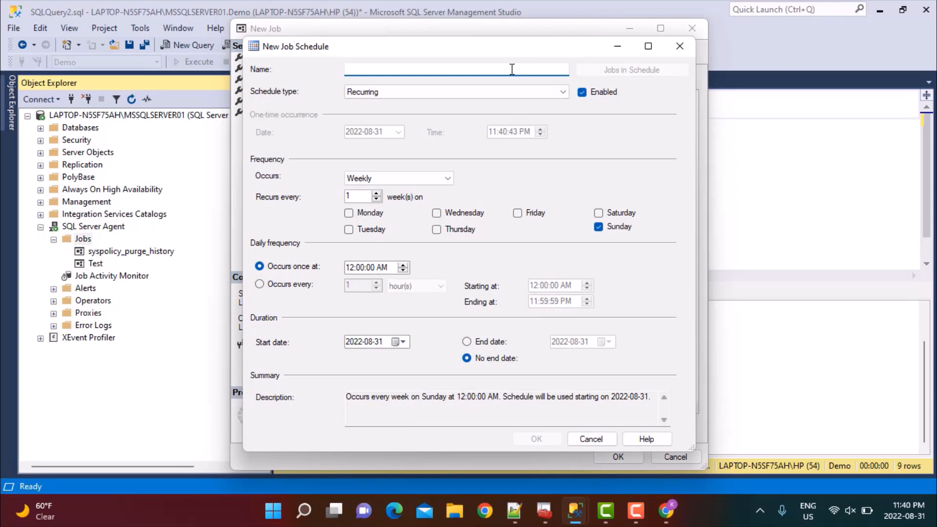
- Save schedule 'Demo' as a one-time run on 2022-08-31 at 11:42:43 PM
{"action": "type", "text": "Demo"}
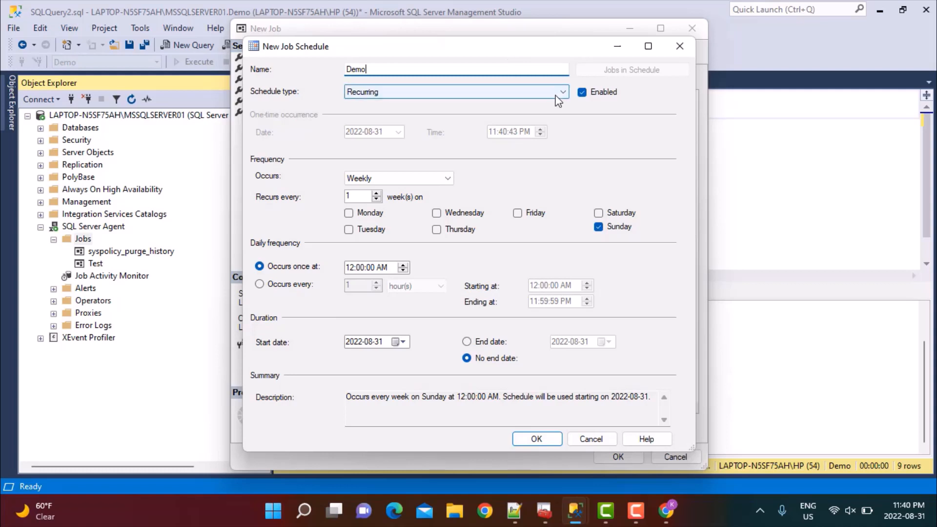
{"action": "mouse_move", "coordinate": [562, 93]}
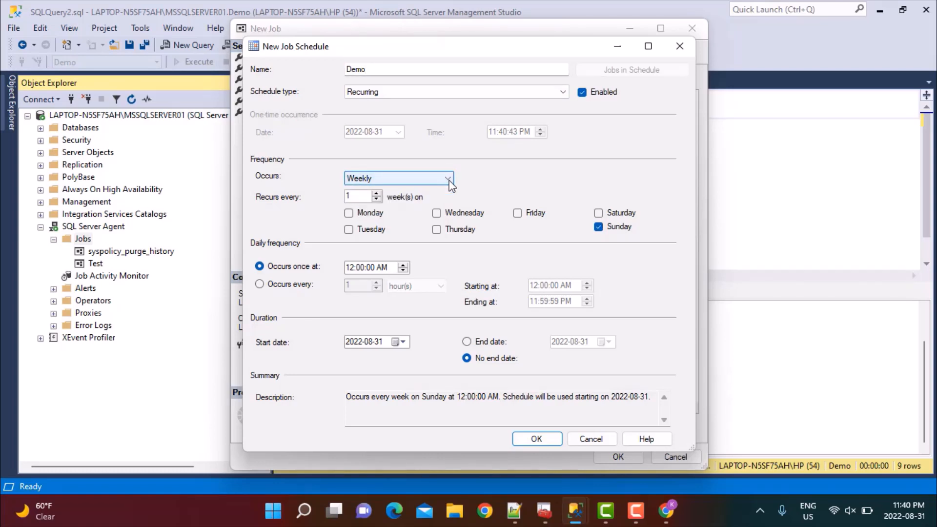
{"action": "mouse_move", "coordinate": [385, 202]}
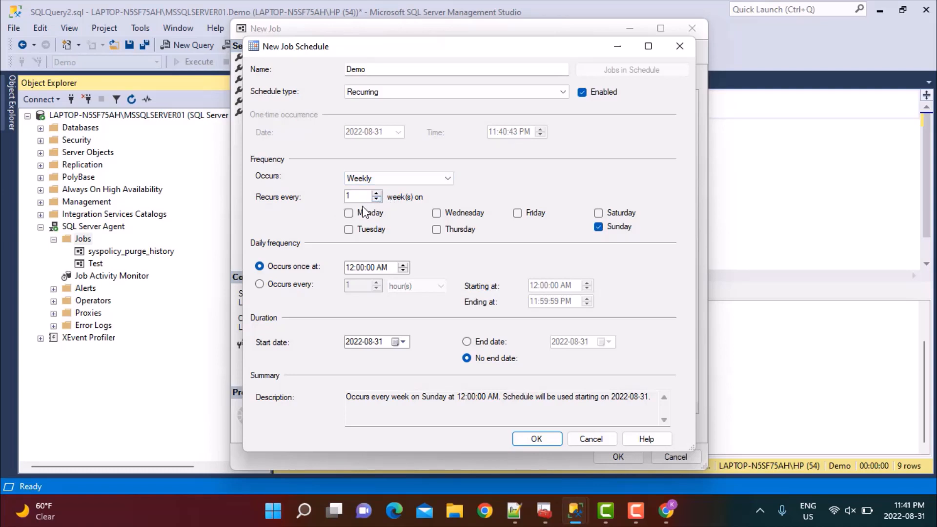
{"action": "left_click", "coordinate": [349, 213]}
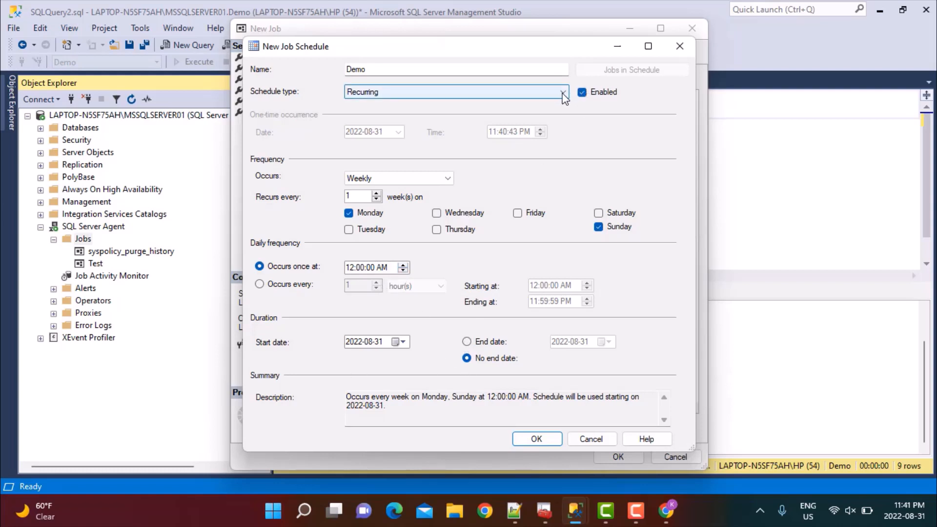
{"action": "left_click", "coordinate": [561, 91]}
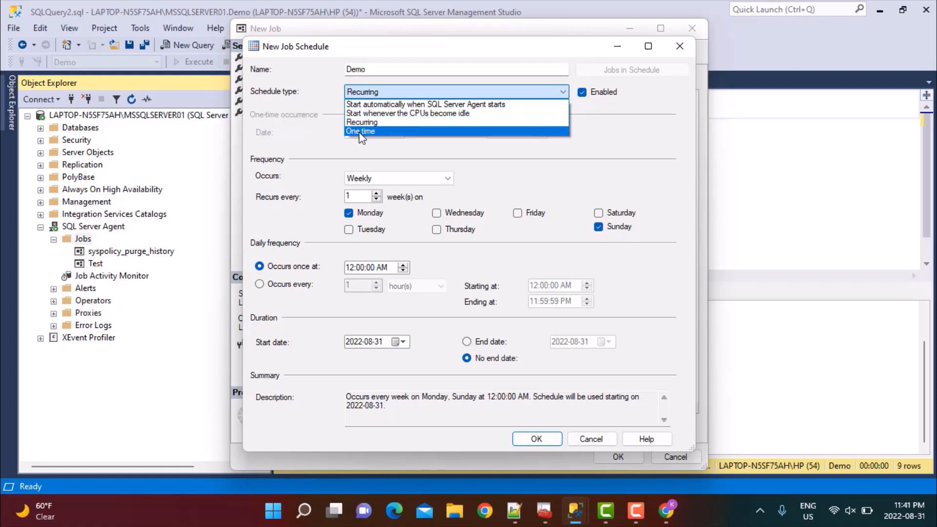
{"action": "left_click", "coordinate": [360, 130]}
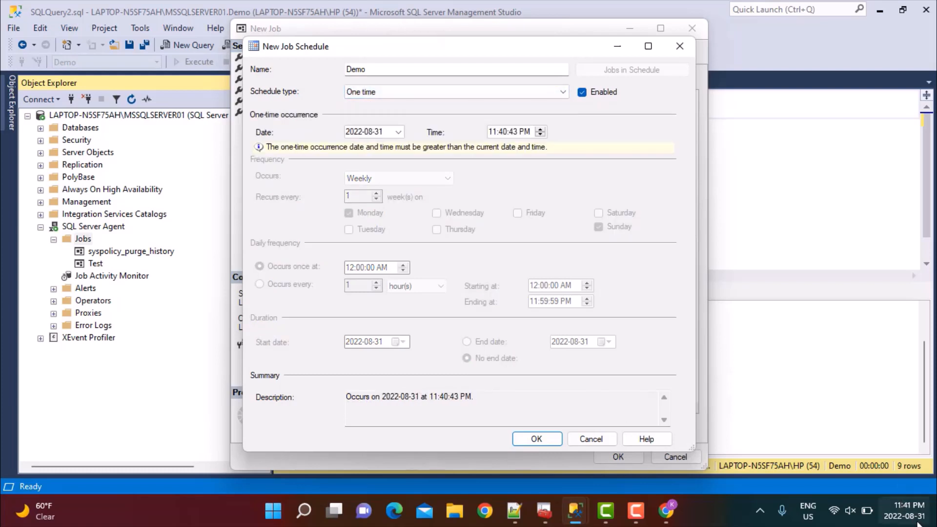
{"action": "mouse_move", "coordinate": [905, 515]}
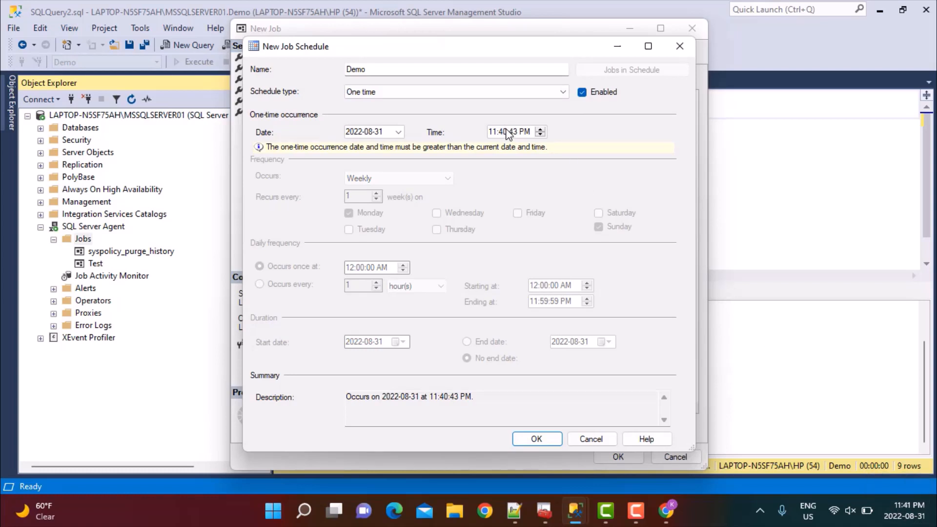
{"action": "left_click", "coordinate": [503, 131]}
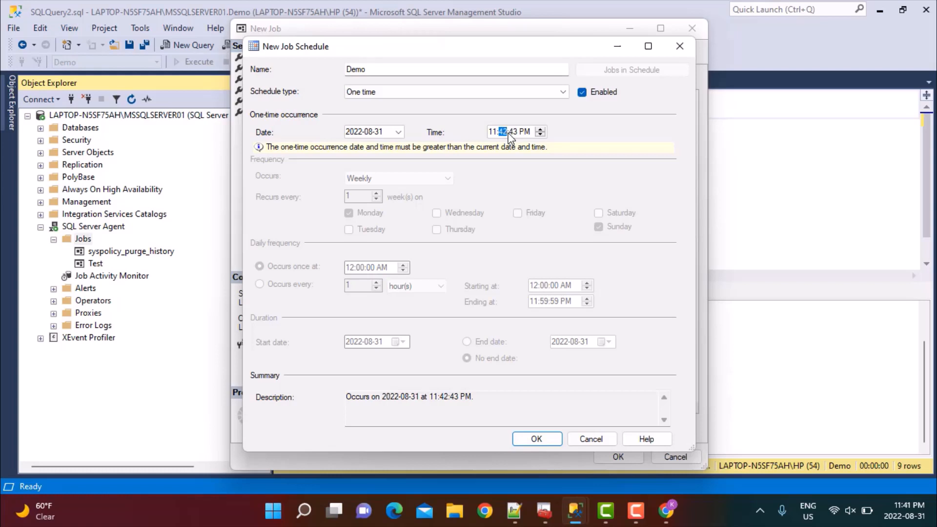
{"action": "mouse_move", "coordinate": [416, 300]}
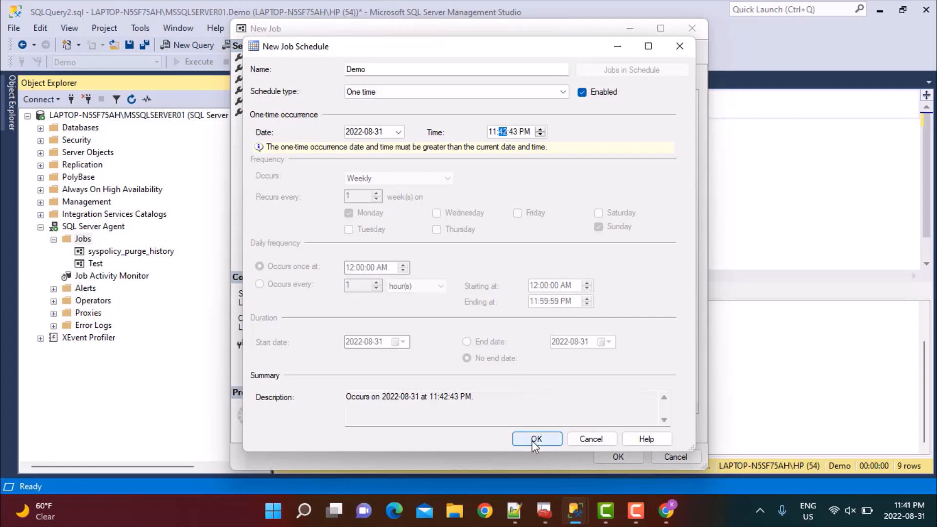
{"action": "left_click", "coordinate": [536, 439]}
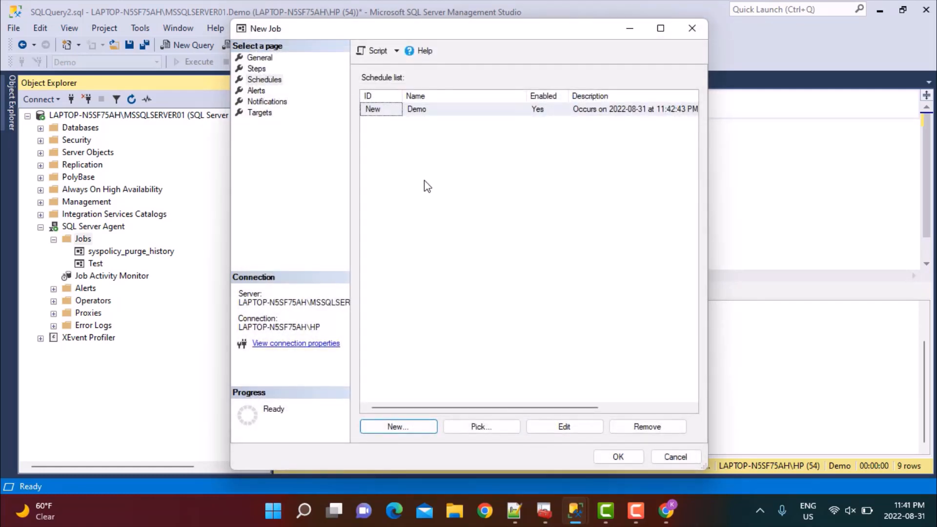
- Review the Alerts, Notifications, Targets and Schedules pages, then save the Demo job
{"action": "left_click", "coordinate": [257, 91]}
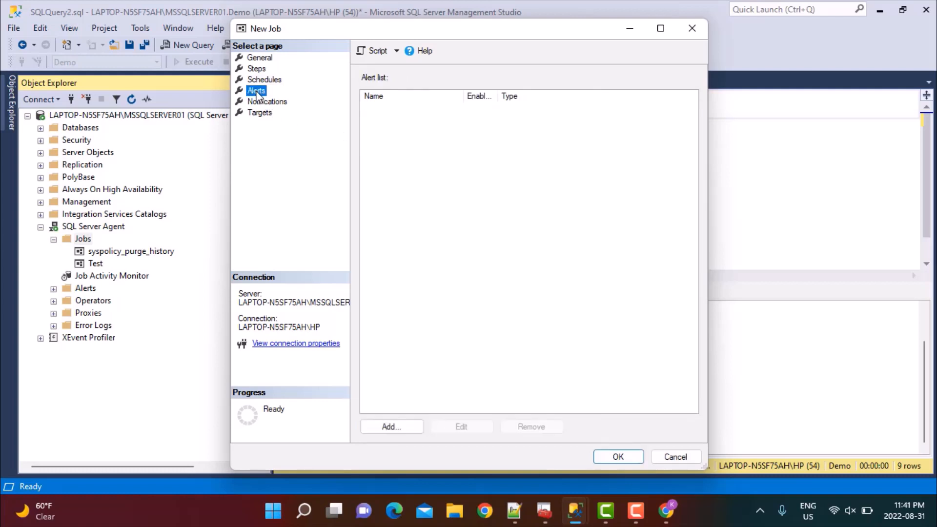
{"action": "left_click", "coordinate": [267, 101]}
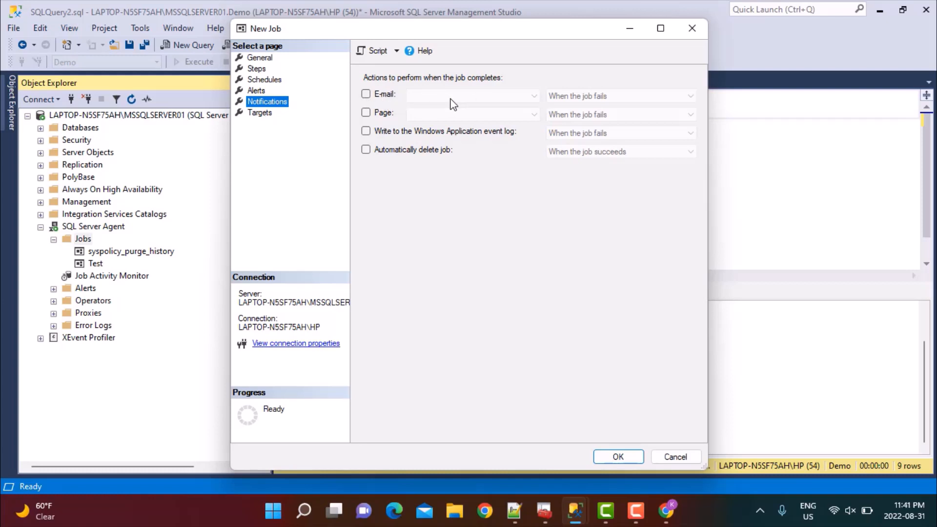
{"action": "mouse_move", "coordinate": [458, 142]}
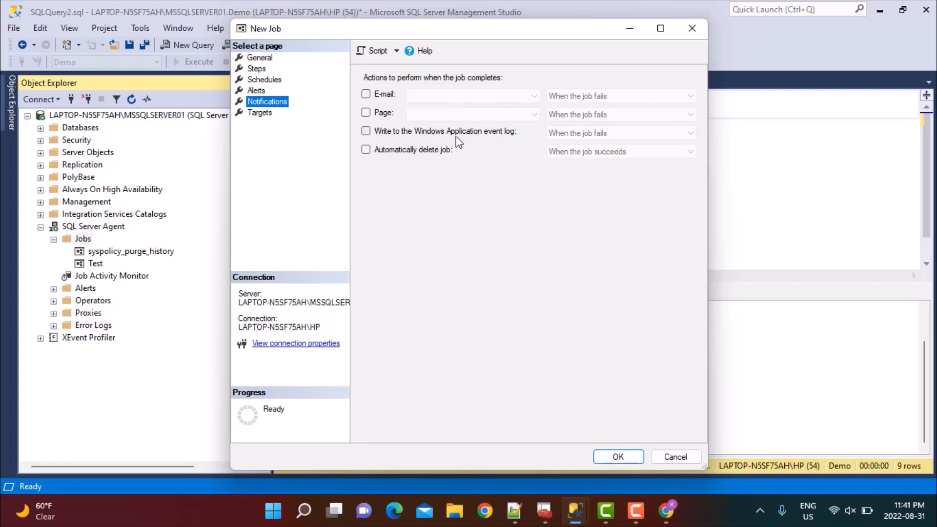
{"action": "left_click", "coordinate": [259, 112]}
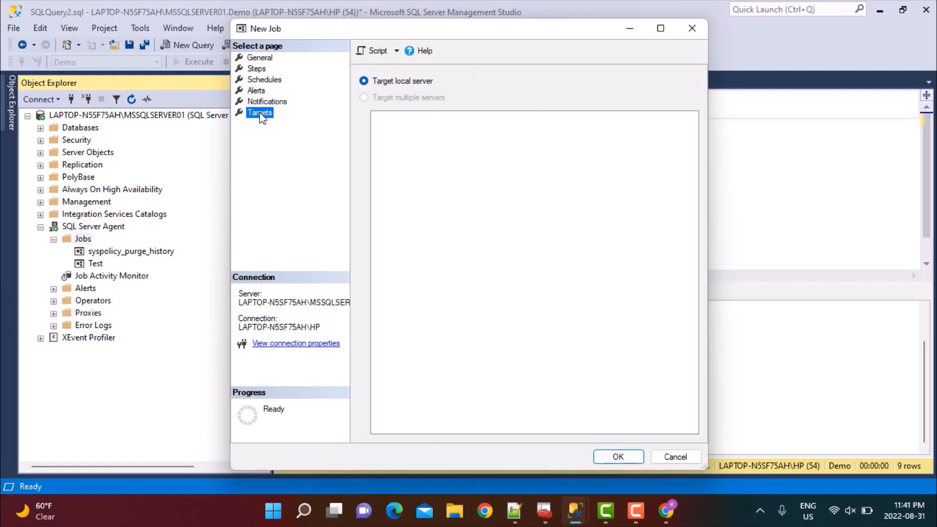
{"action": "left_click", "coordinate": [264, 79]}
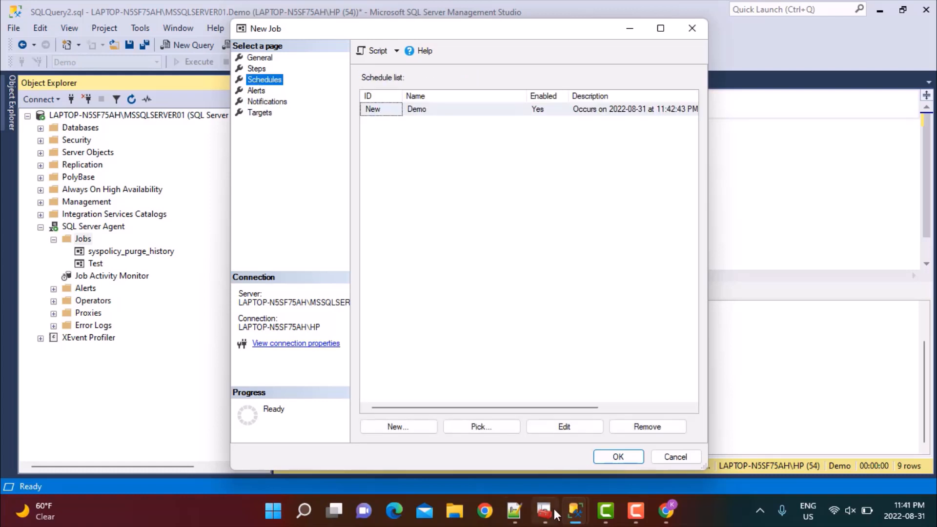
{"action": "left_click", "coordinate": [618, 457]}
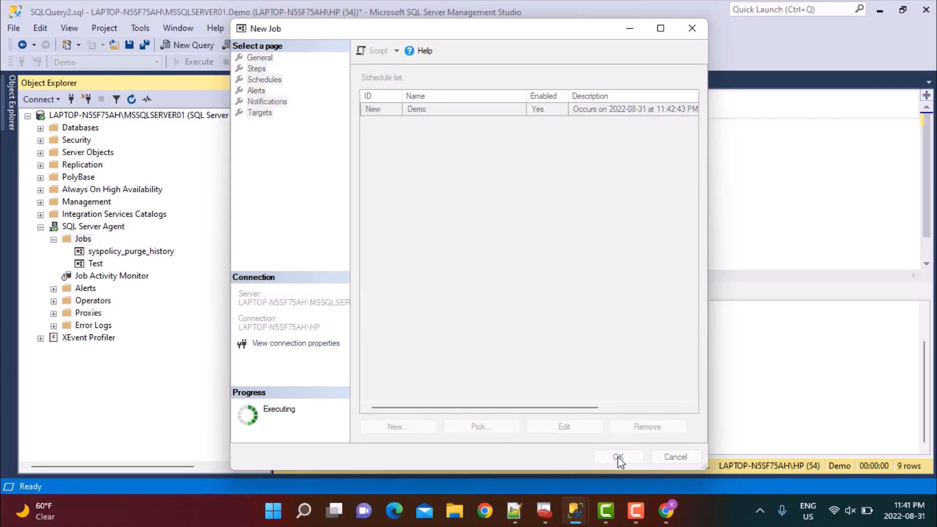
{"action": "left_click", "coordinate": [618, 457]}
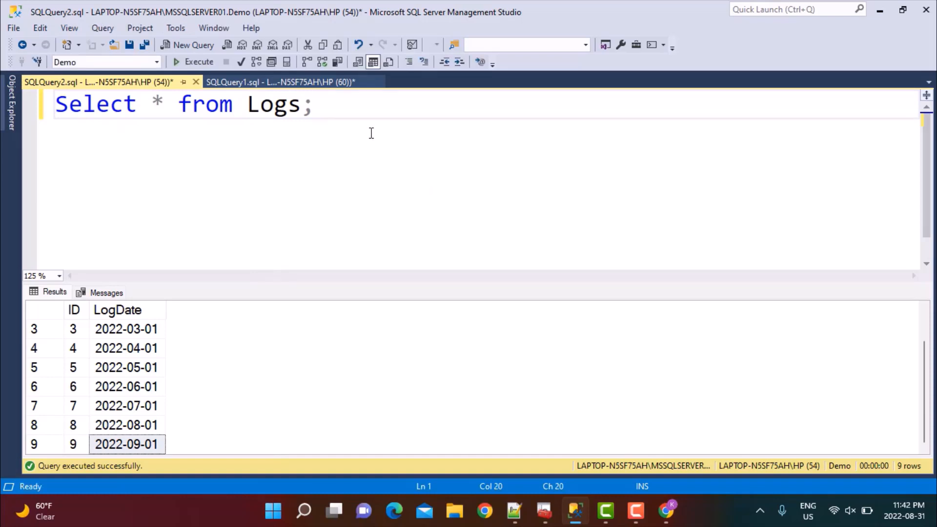
{"action": "mouse_move", "coordinate": [435, 456]}
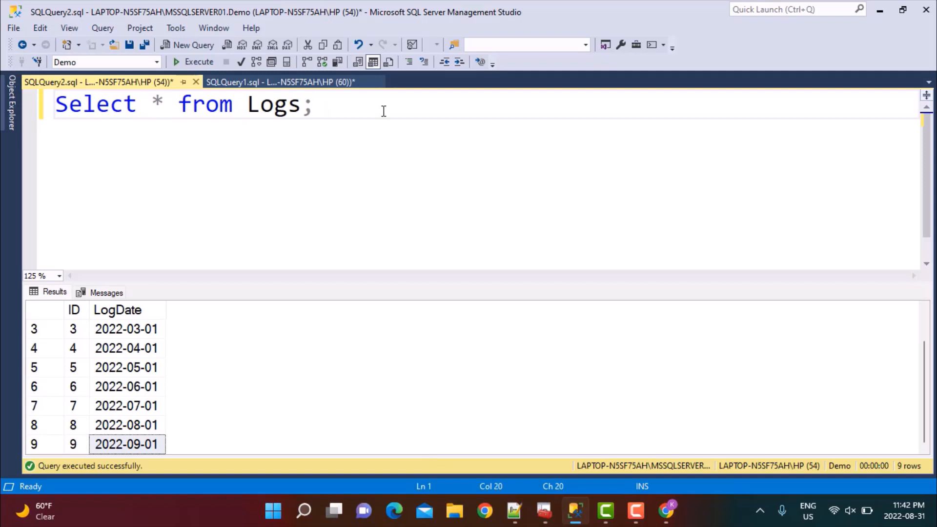
- Run 'Select * from Logs' in a new query window, returning seven rows from 2022-03-01 onward
{"action": "left_click", "coordinate": [192, 45]}
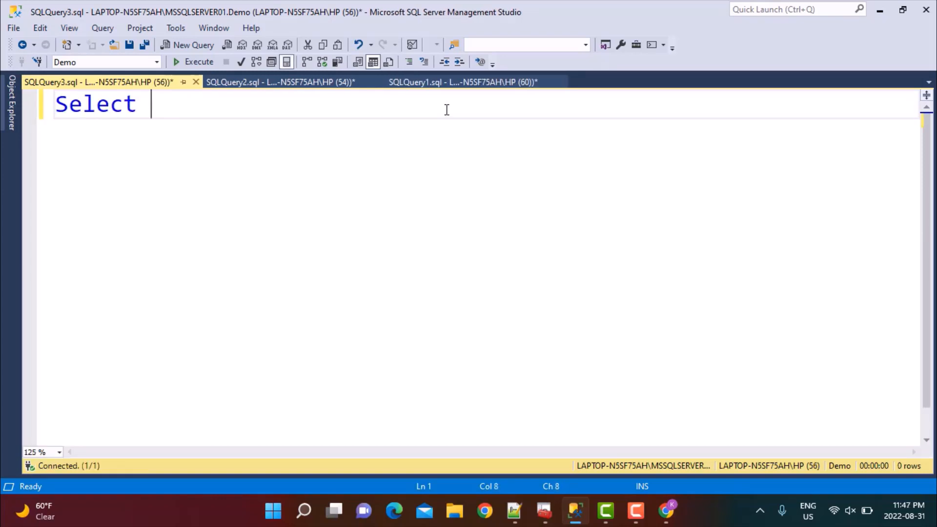
{"action": "type", "text": "* from Lo"}
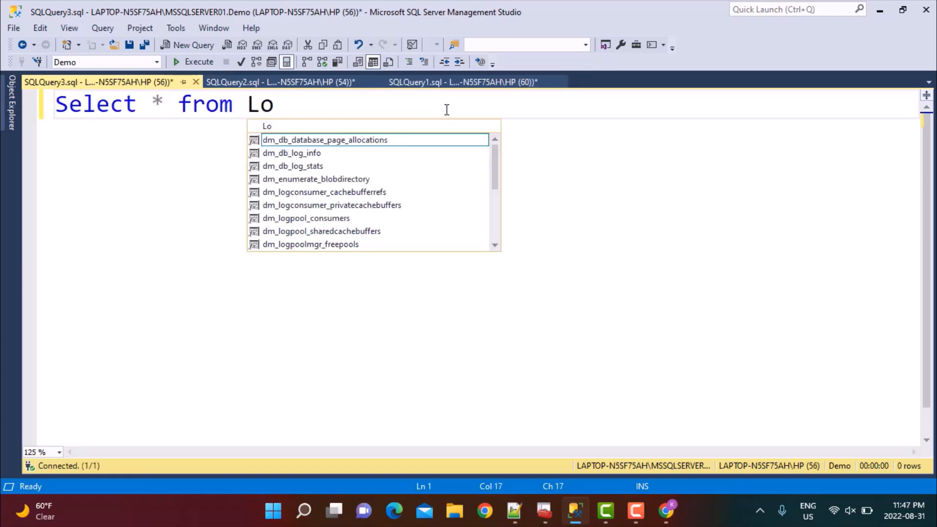
{"action": "type", "text": "gs"}
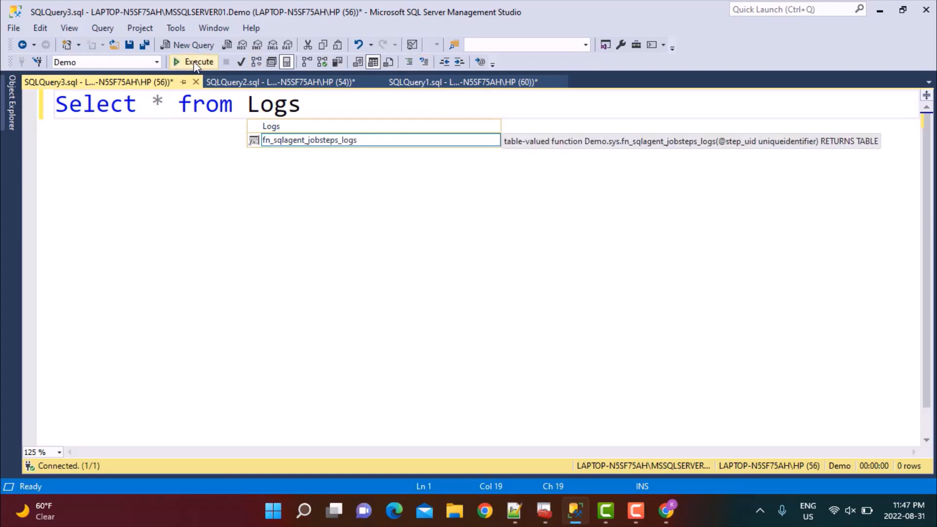
{"action": "left_click", "coordinate": [199, 61]}
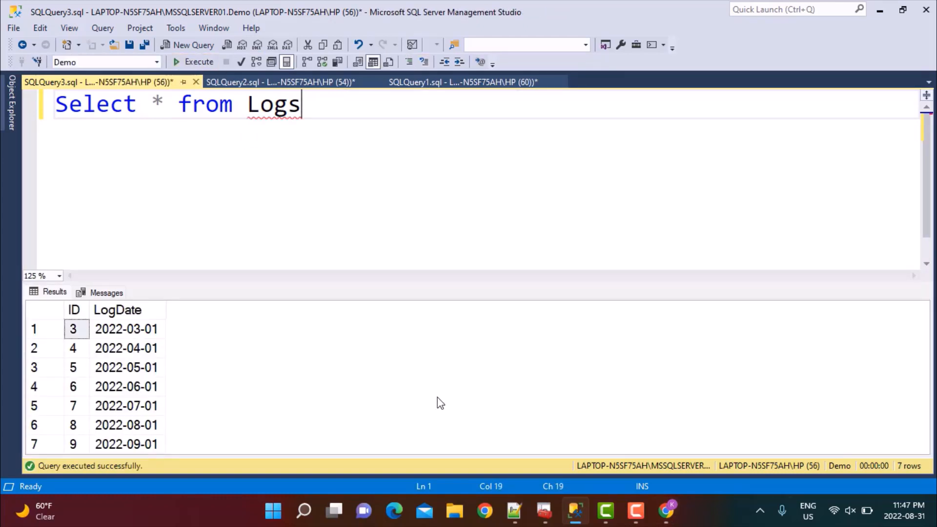
{"action": "left_click", "coordinate": [126, 329]}
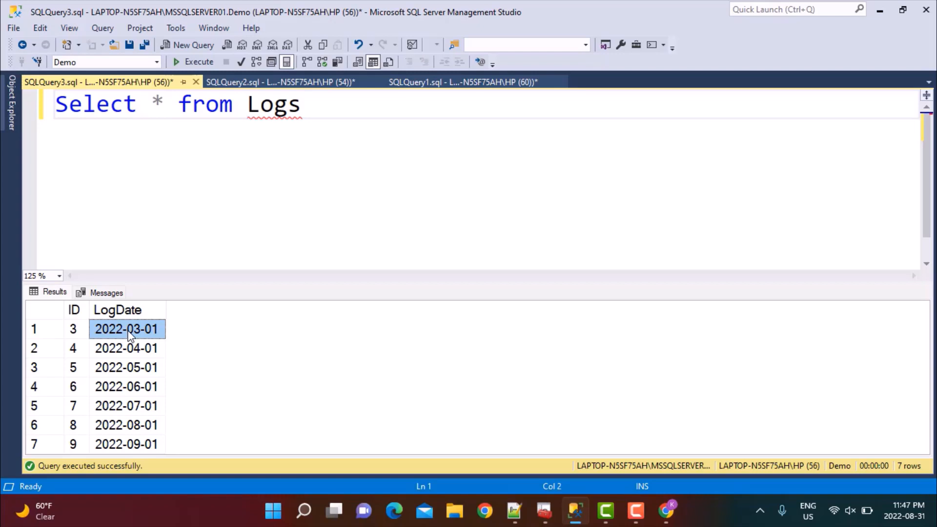
{"action": "mouse_move", "coordinate": [145, 333]}
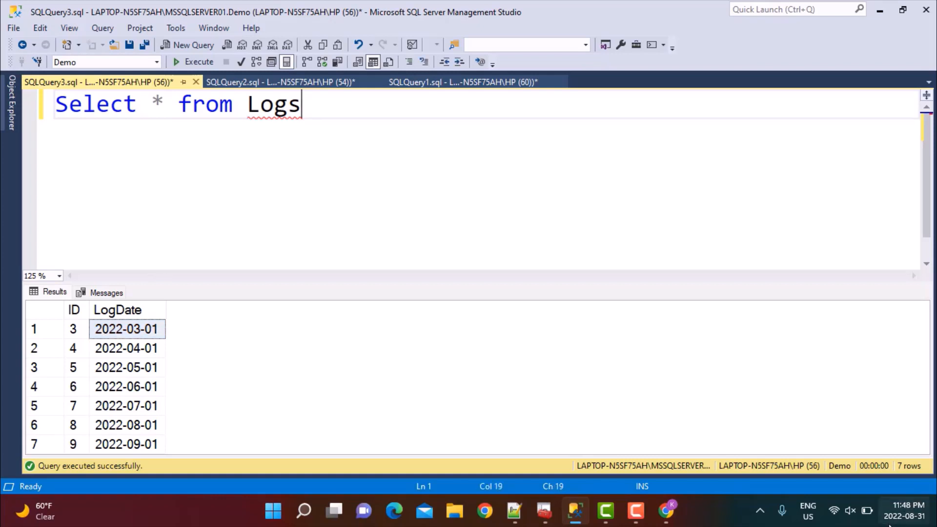
{"action": "mouse_move", "coordinate": [904, 516]}
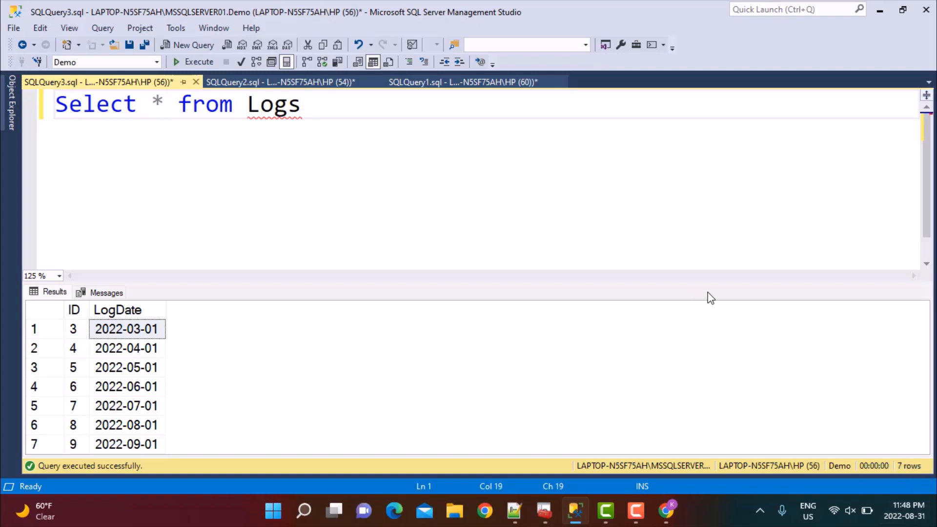
{"action": "left_click", "coordinate": [249, 117]}
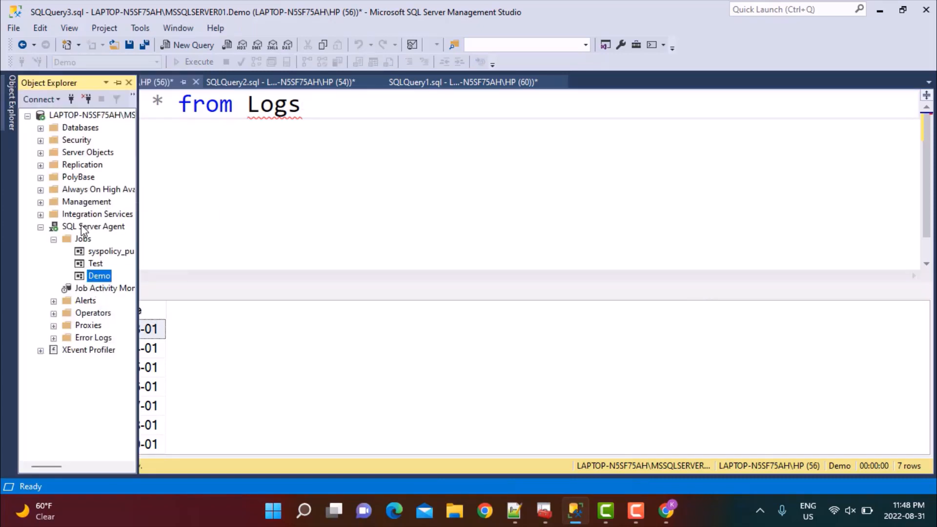
- Open the properties of syspolicy_purge_history under SQL Server Agent > Jobs
{"action": "left_click", "coordinate": [93, 226]}
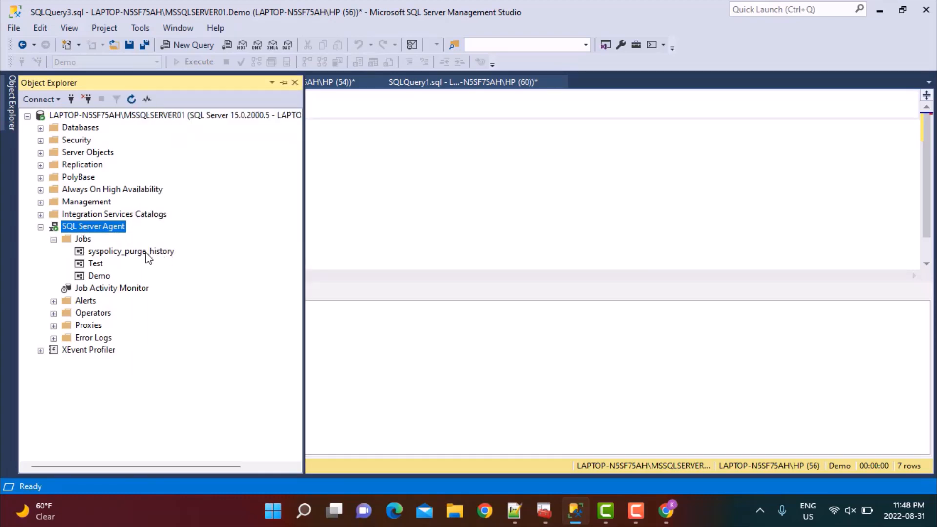
{"action": "left_click", "coordinate": [131, 251]}
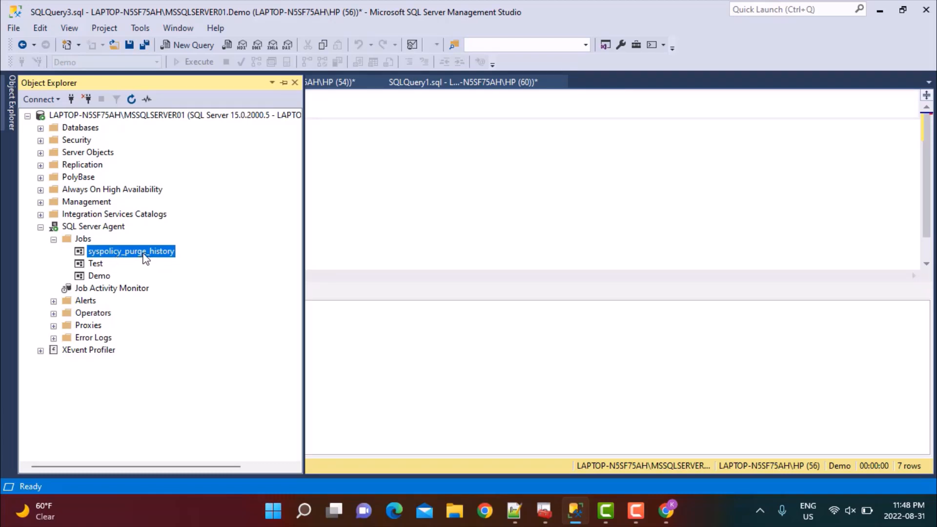
{"action": "double_click", "coordinate": [131, 251]}
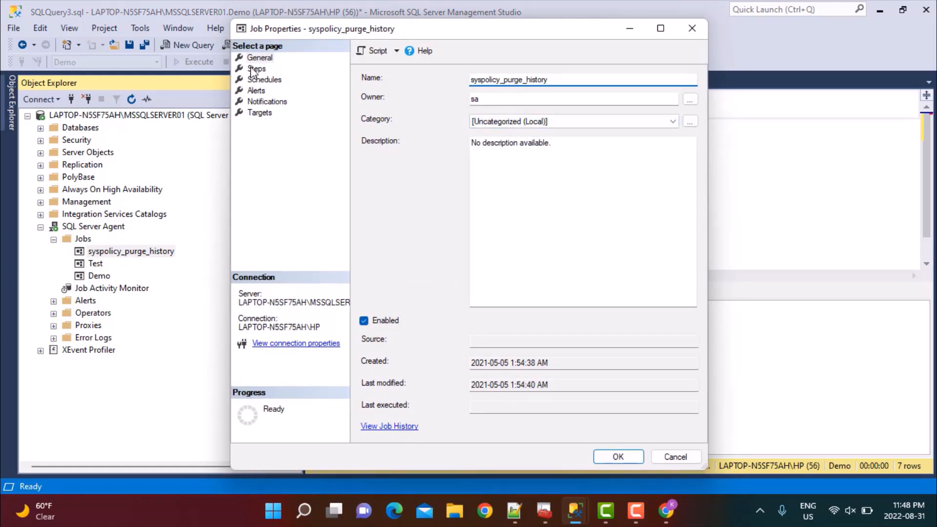
{"action": "left_click", "coordinate": [256, 69]}
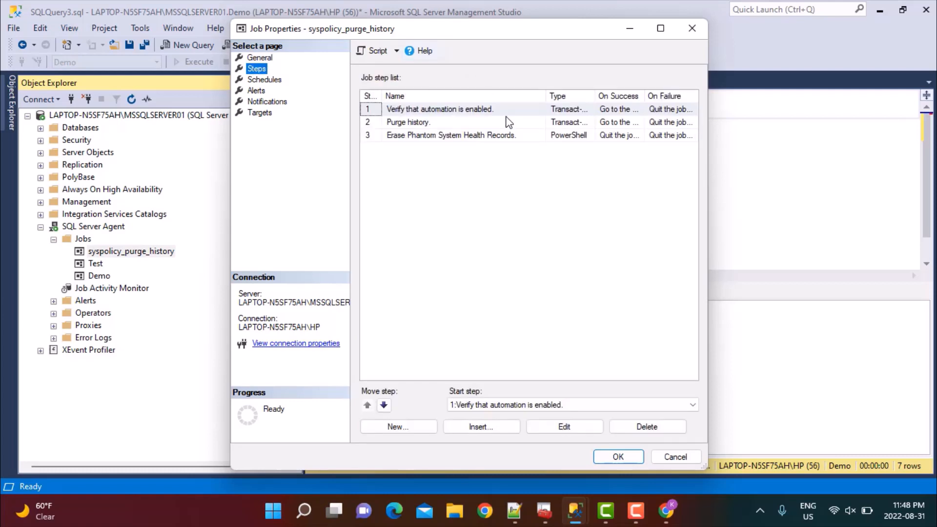
{"action": "mouse_move", "coordinate": [472, 141]}
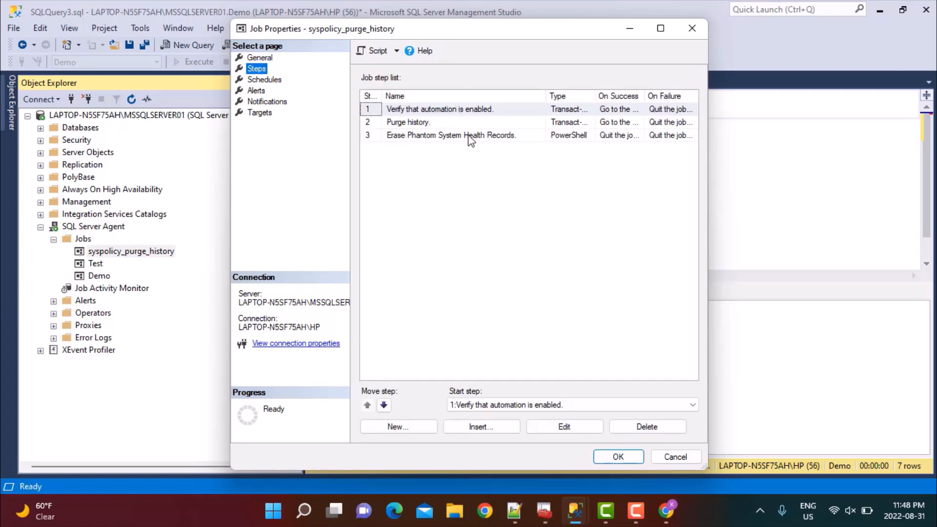
{"action": "left_click", "coordinate": [440, 109]}
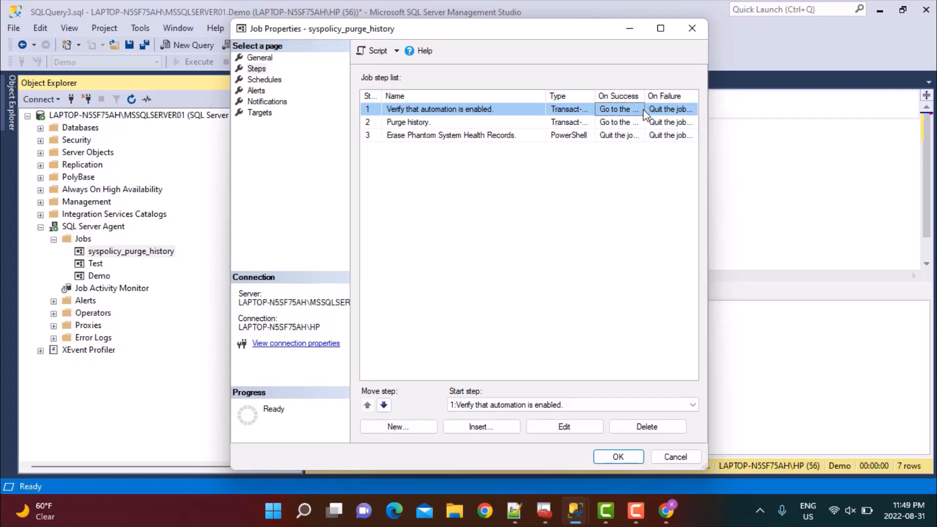
{"action": "double_click", "coordinate": [440, 109]}
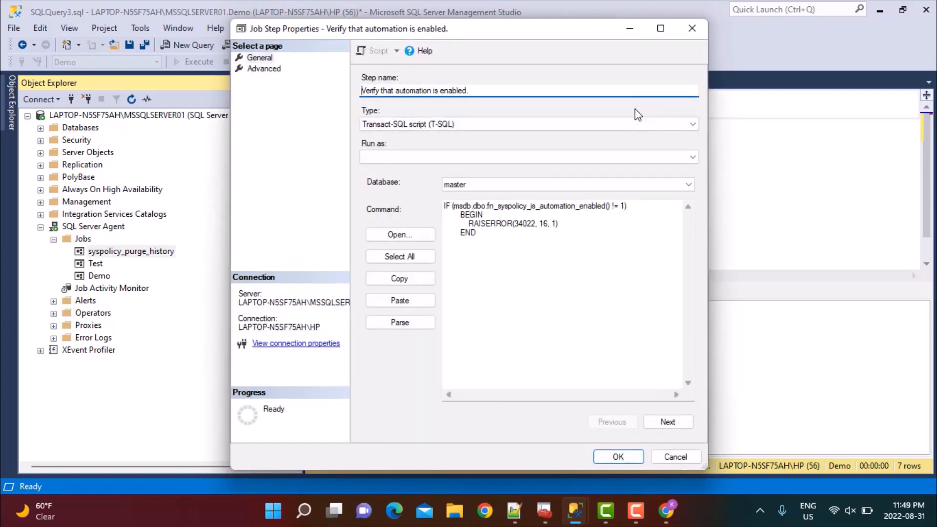
{"action": "left_click", "coordinate": [565, 184]}
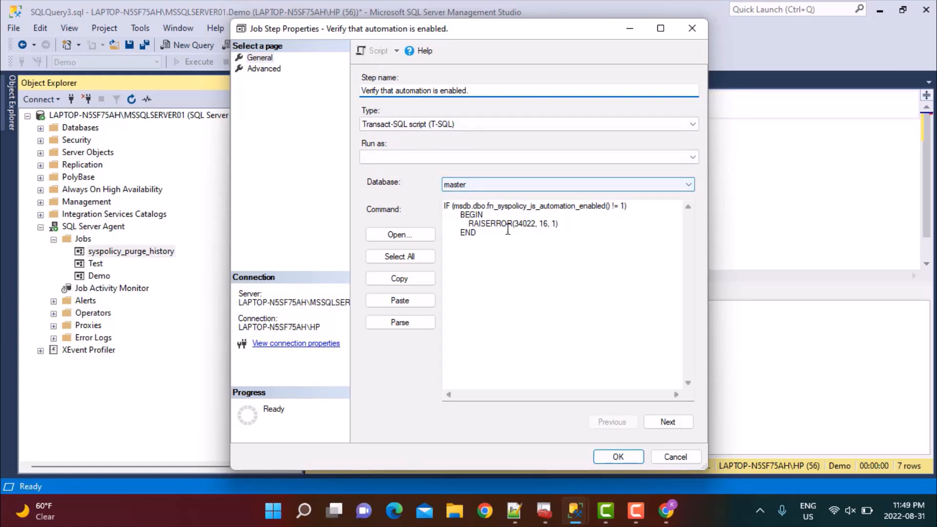
{"action": "left_click", "coordinate": [400, 256]}
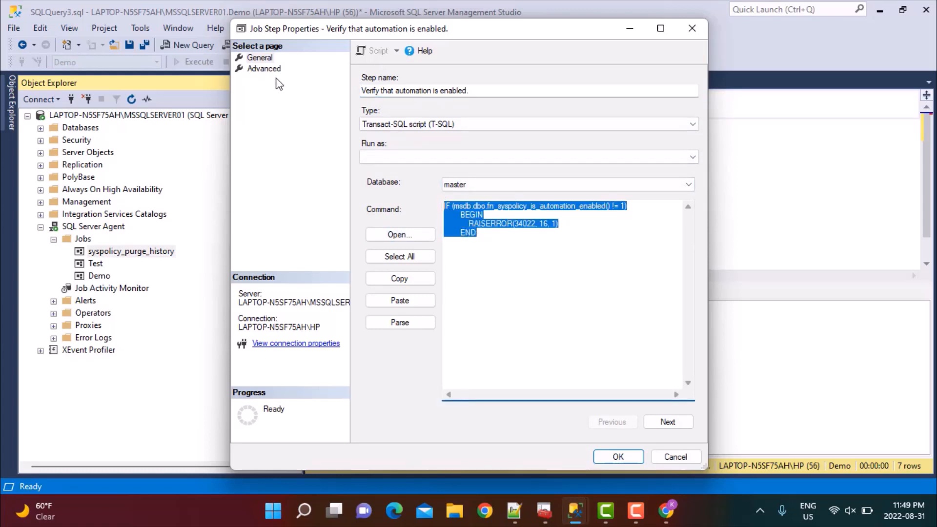
{"action": "left_click", "coordinate": [264, 69]}
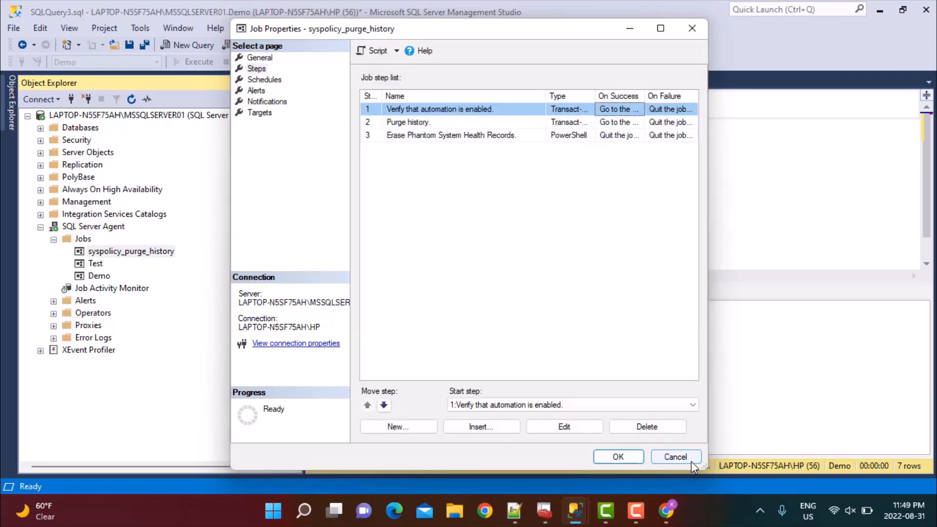
{"action": "left_click", "coordinate": [676, 457]}
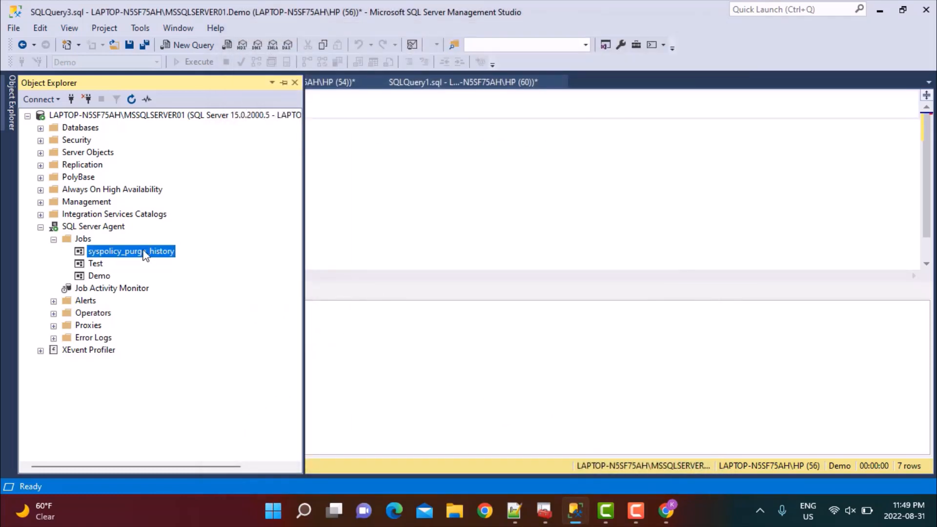
{"action": "mouse_move", "coordinate": [165, 279]}
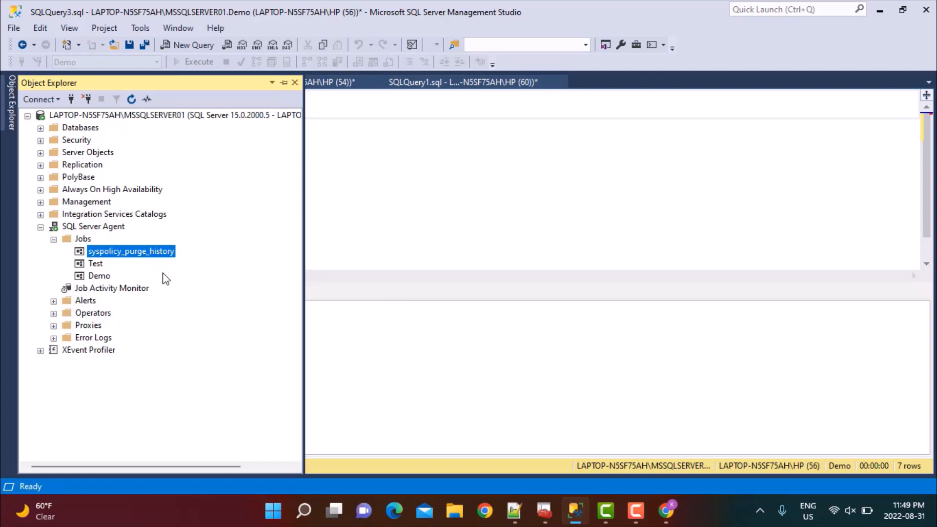